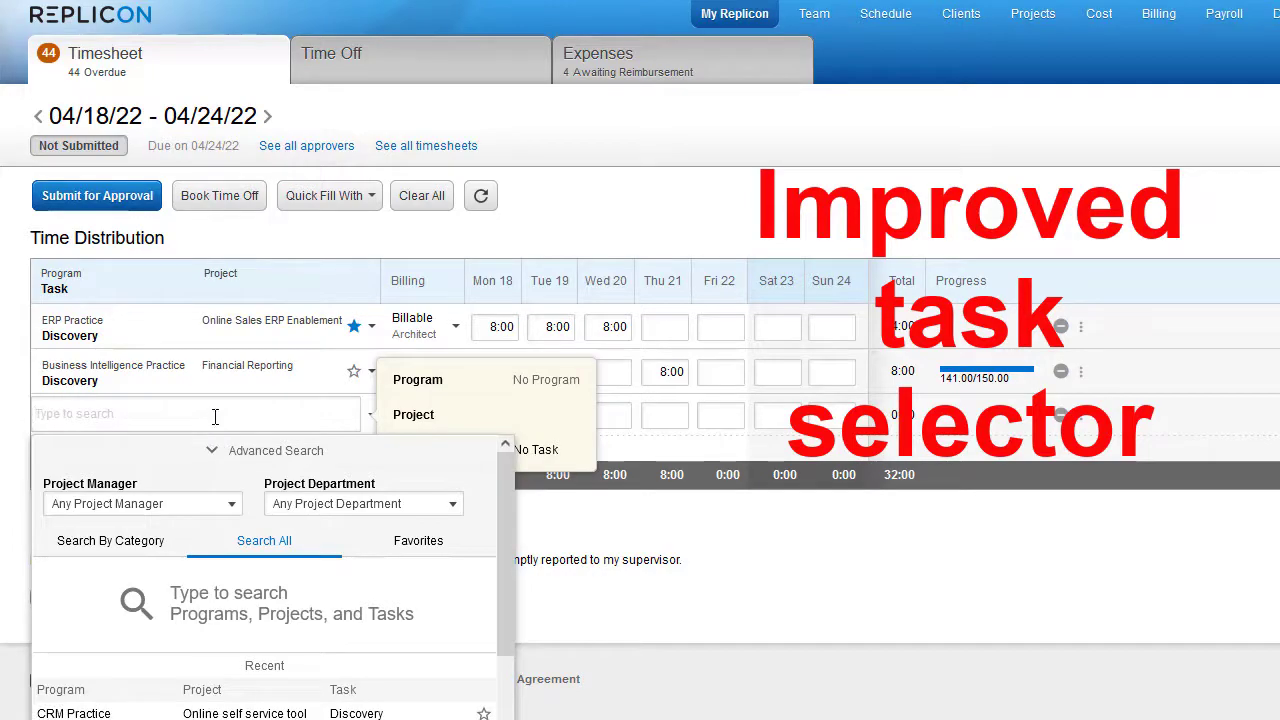
Search timesheet tasks for 'discovery', favourite Evaluation of Billing Systems, and filter matches to one project manager.
{"action": "type", "text": "discovery"}
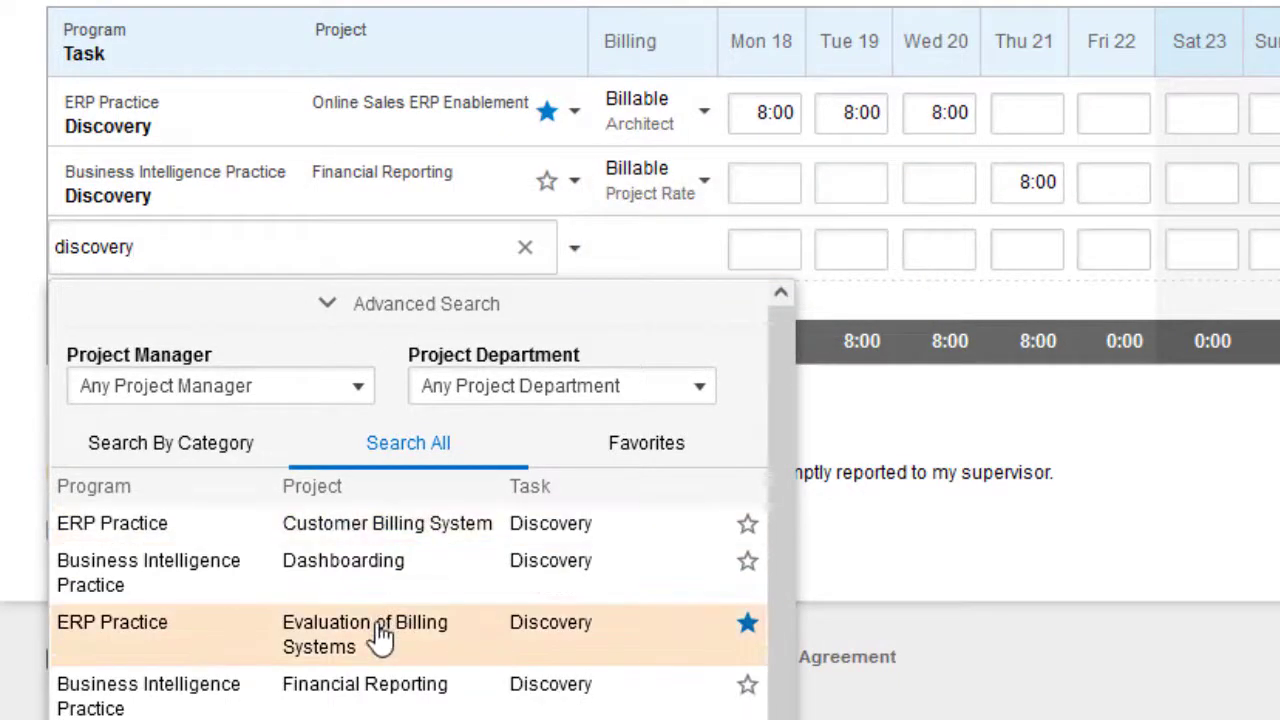
{"action": "left_click", "coordinate": [326, 304]}
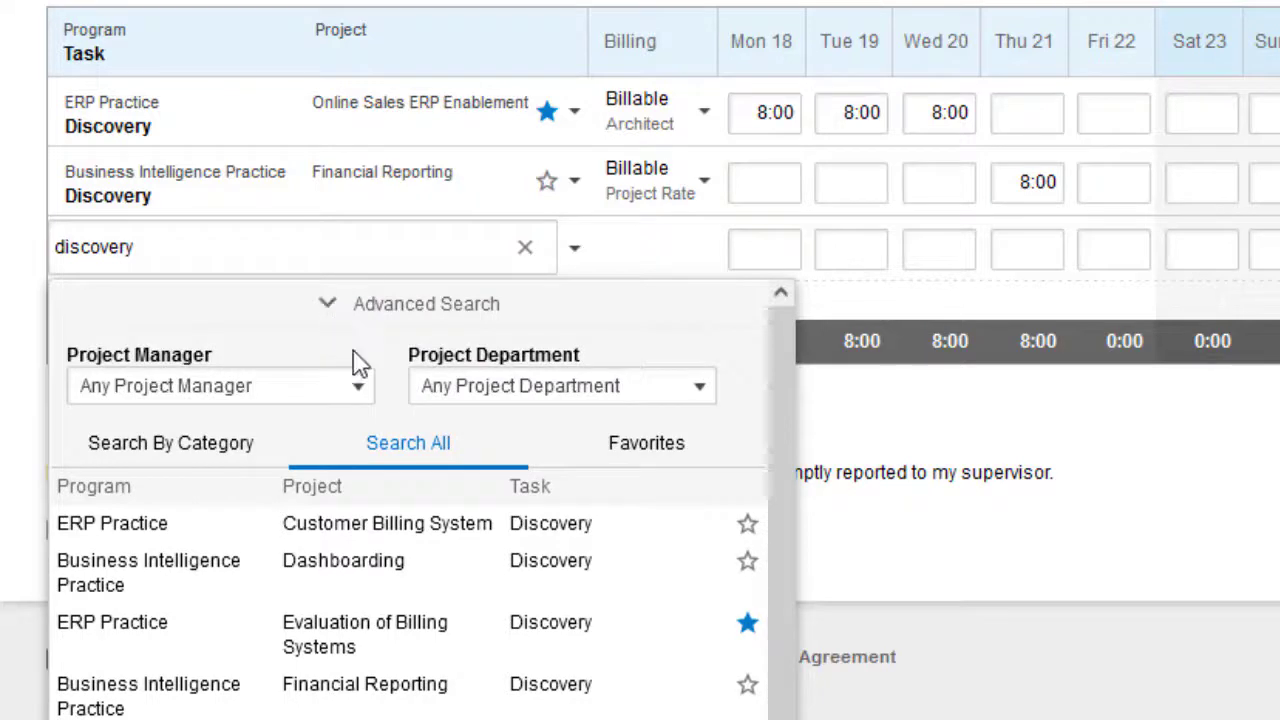
{"action": "left_click", "coordinate": [220, 386]}
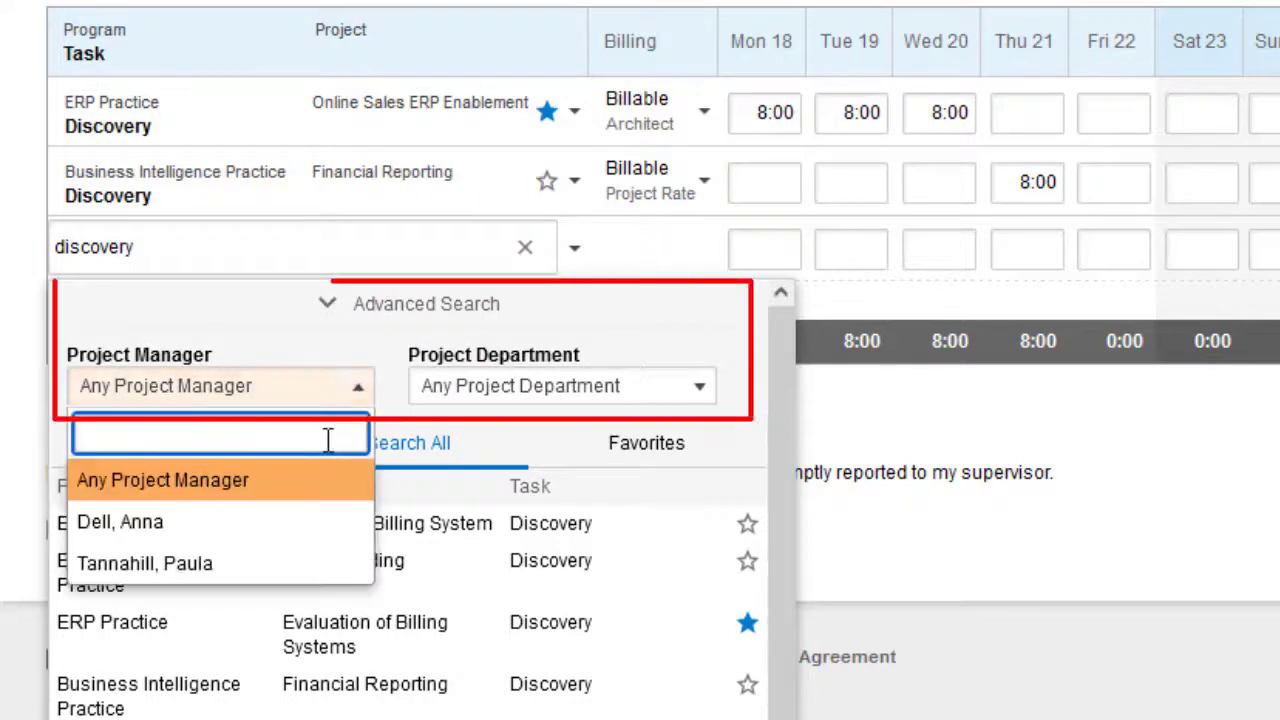
{"action": "left_click", "coordinate": [116, 522]}
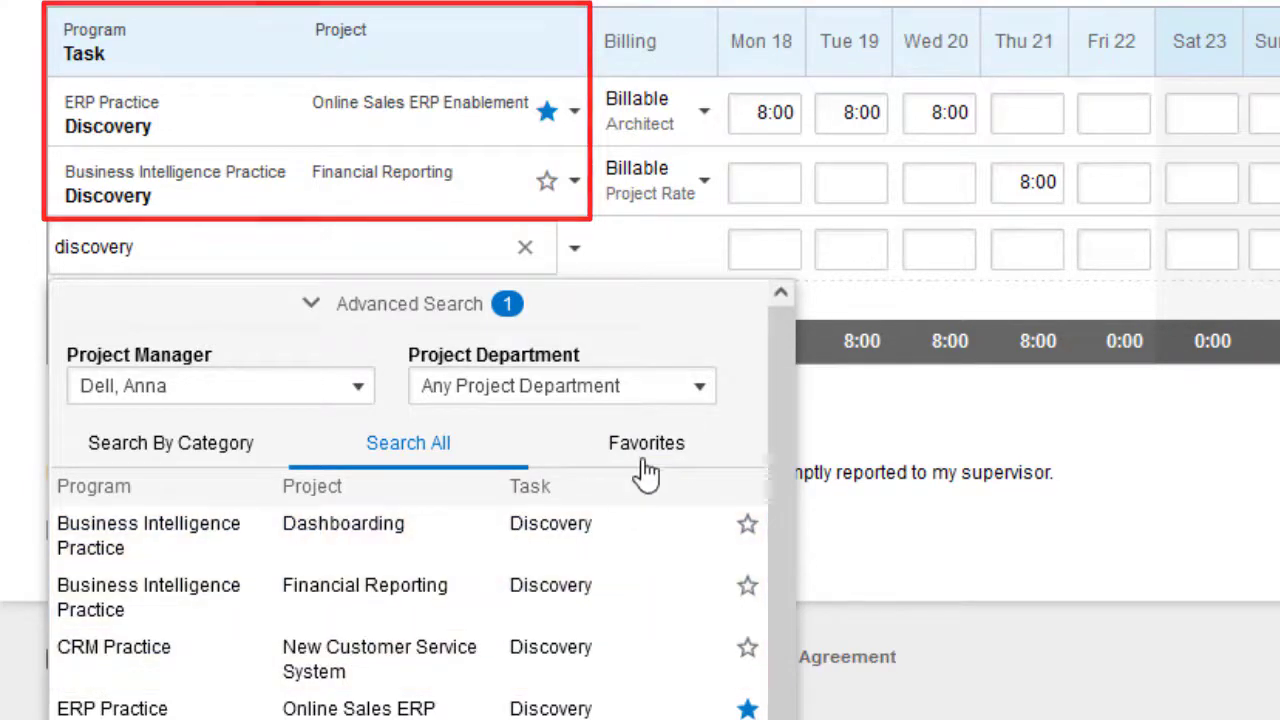
Compare favourite matching tasks with all matches, then clear the 'discovery' search word.
{"action": "left_click", "coordinate": [646, 444]}
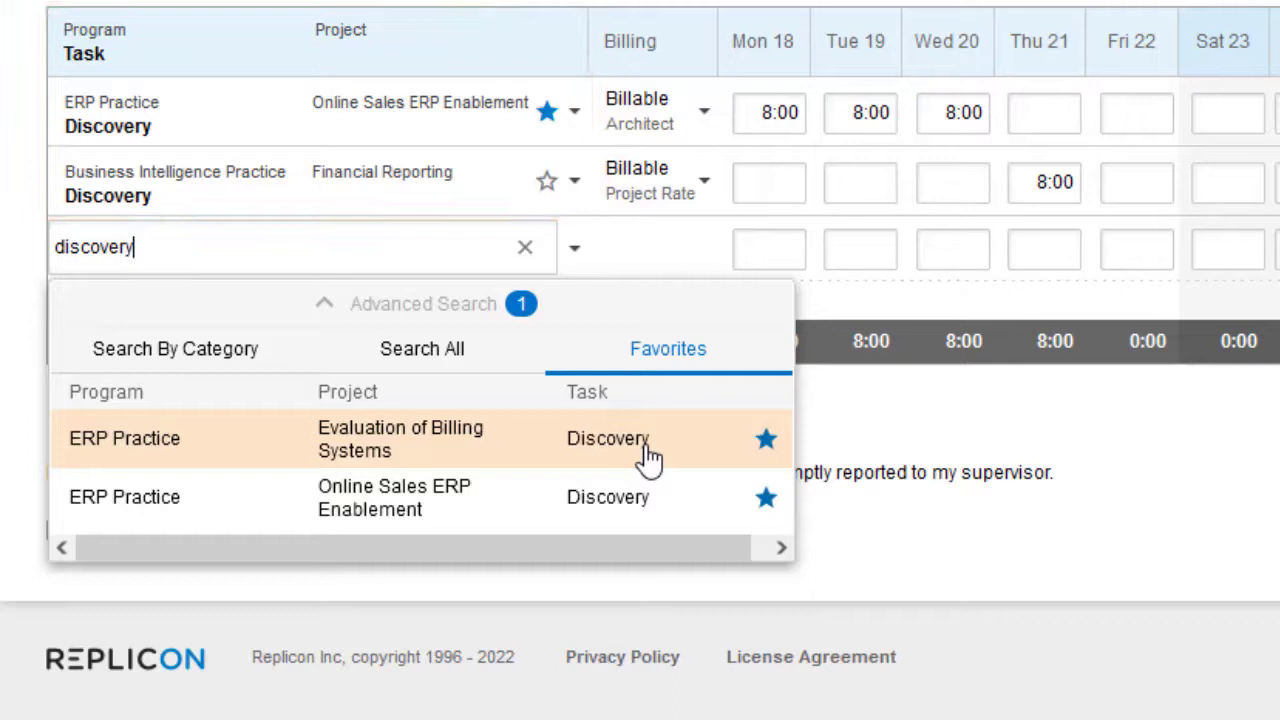
{"action": "left_click", "coordinate": [420, 348]}
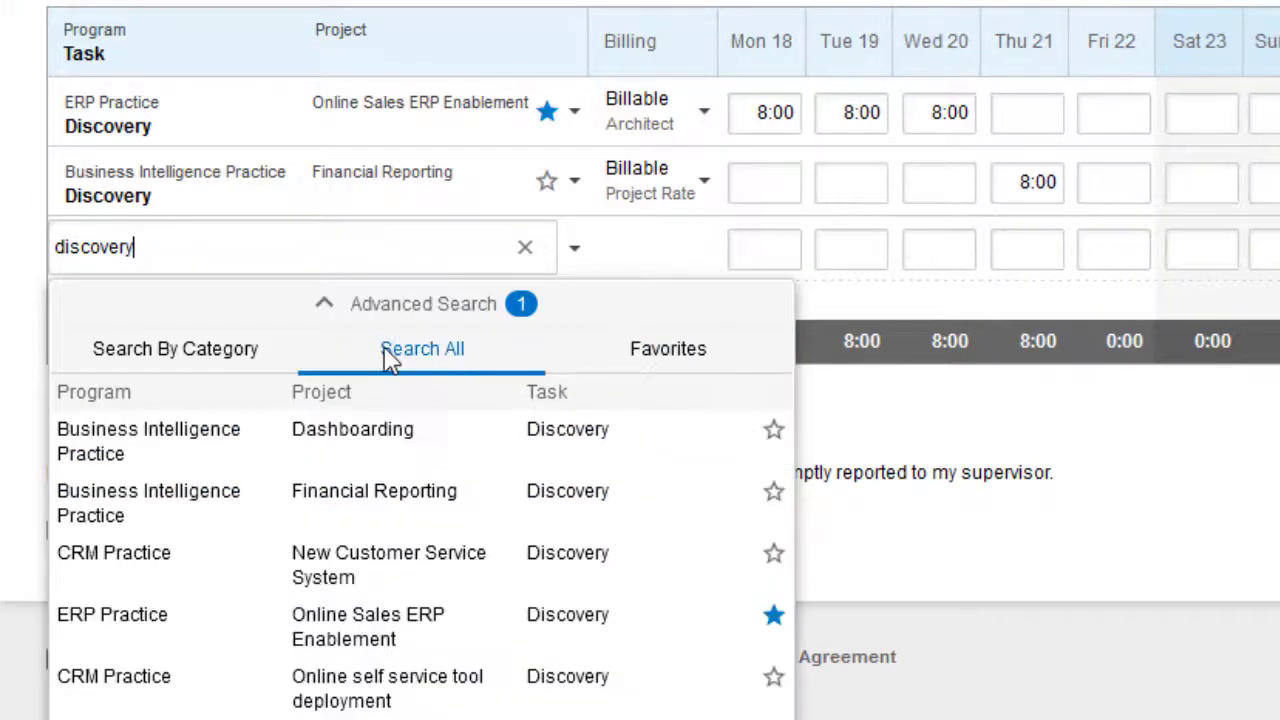
{"action": "double_click", "coordinate": [92, 248]}
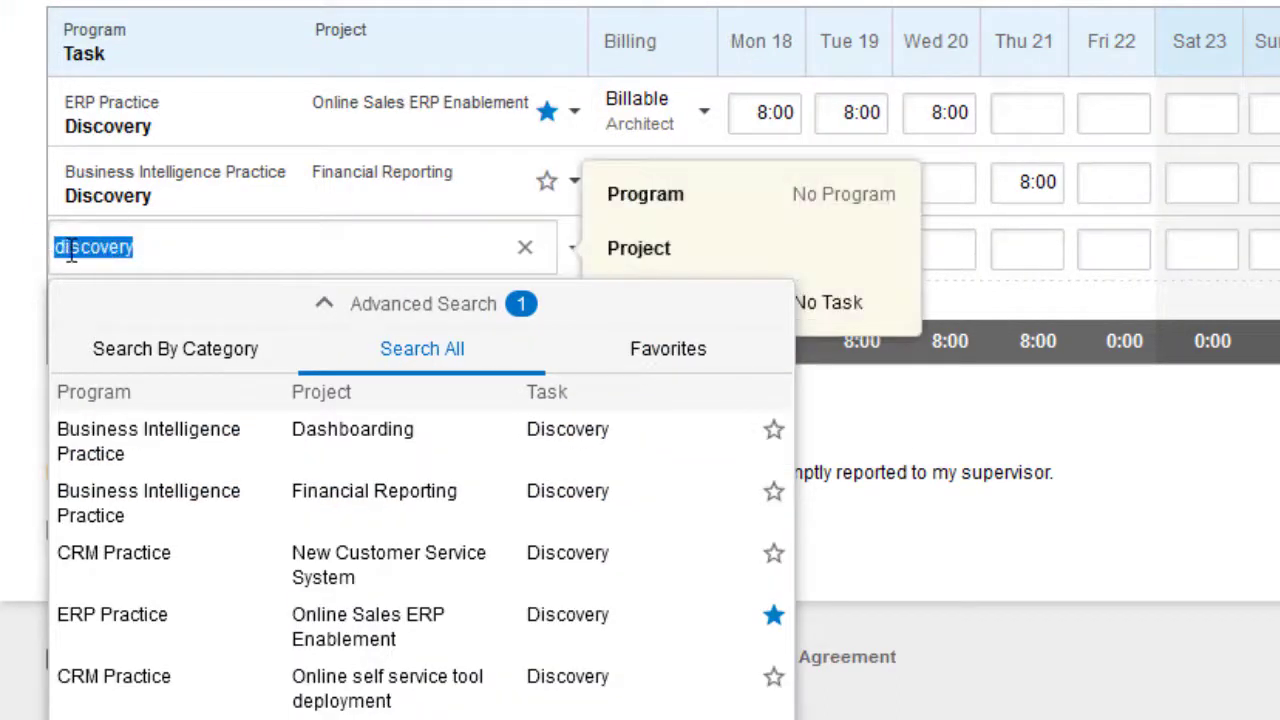
{"action": "left_click", "coordinate": [526, 246]}
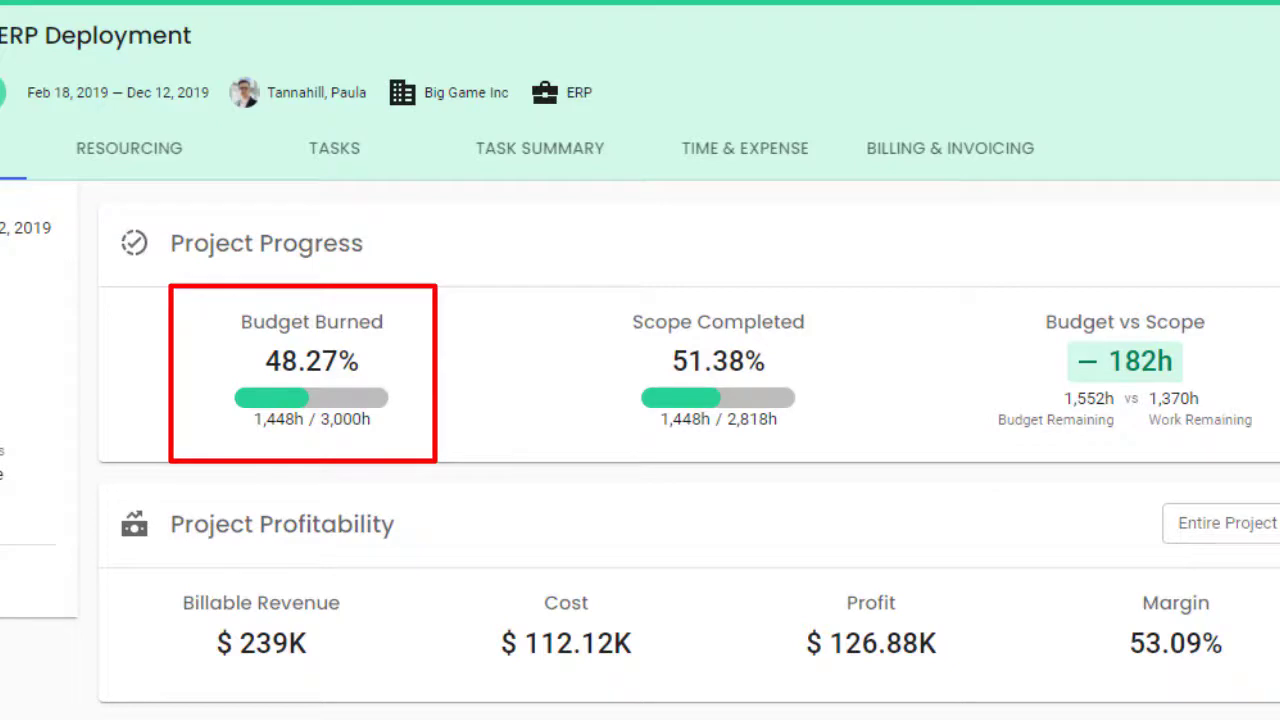
View the ERP Deployment project summary showing budget burned and scope completed.
{"action": "left_click", "coordinate": [718, 370]}
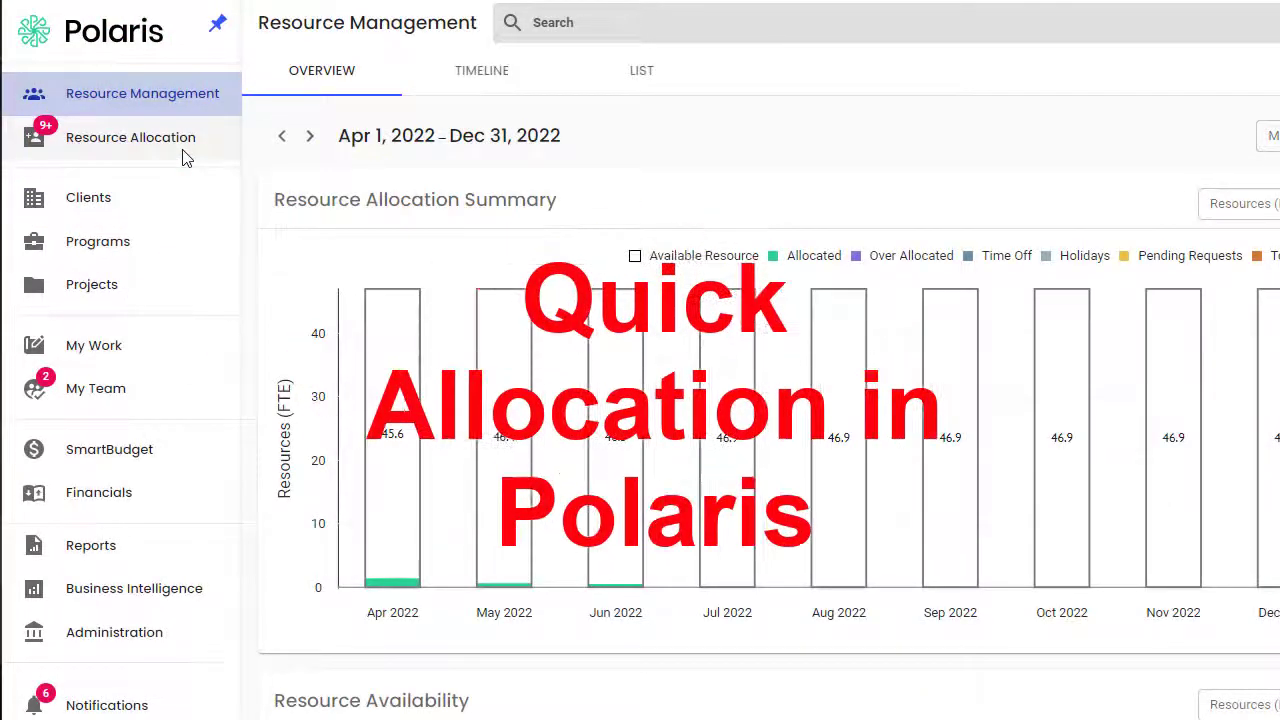
Show the project manager's per-project allocations under Resource Allocation's Quick Allocation view.
{"action": "left_click", "coordinate": [132, 136]}
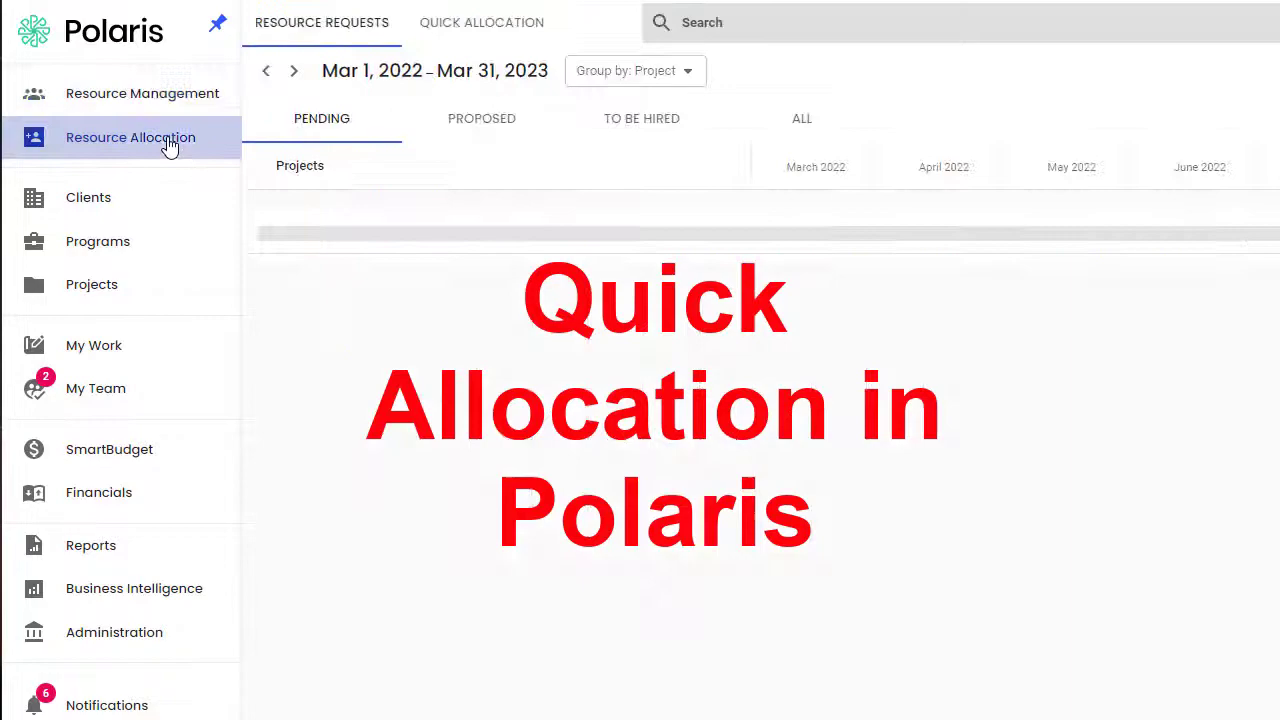
{"action": "left_click", "coordinate": [480, 22]}
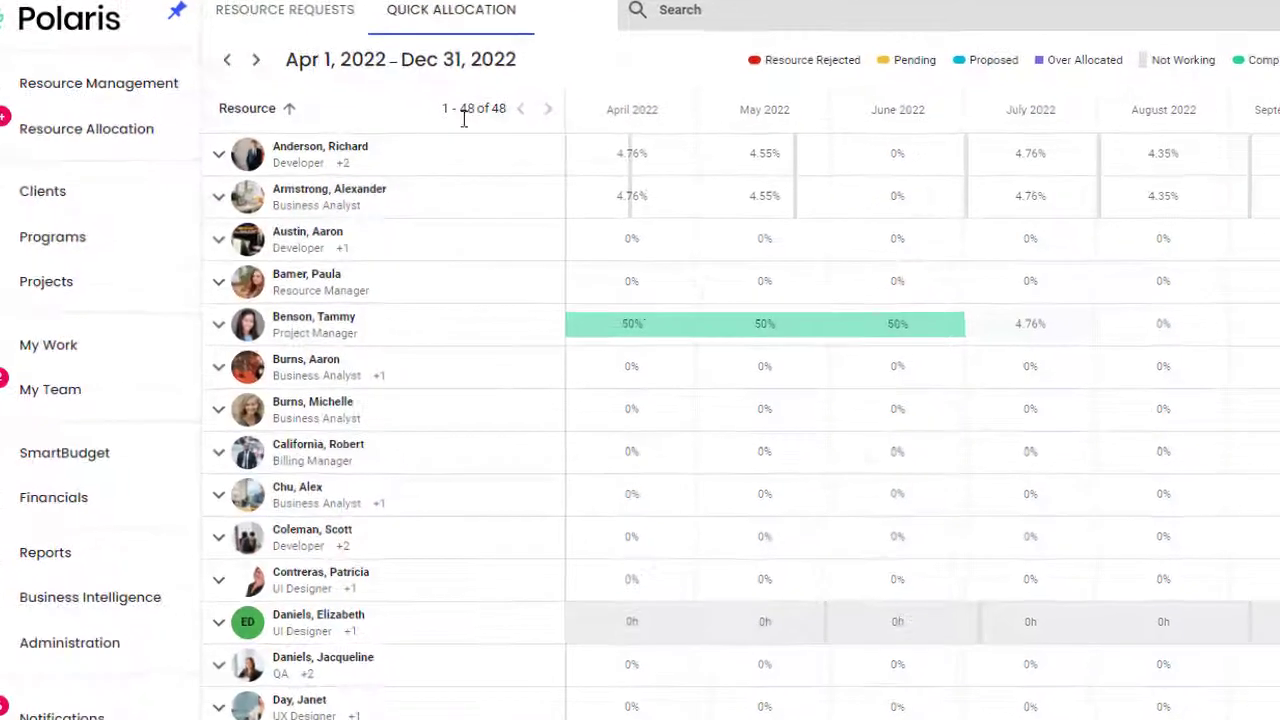
{"action": "left_click", "coordinate": [216, 324]}
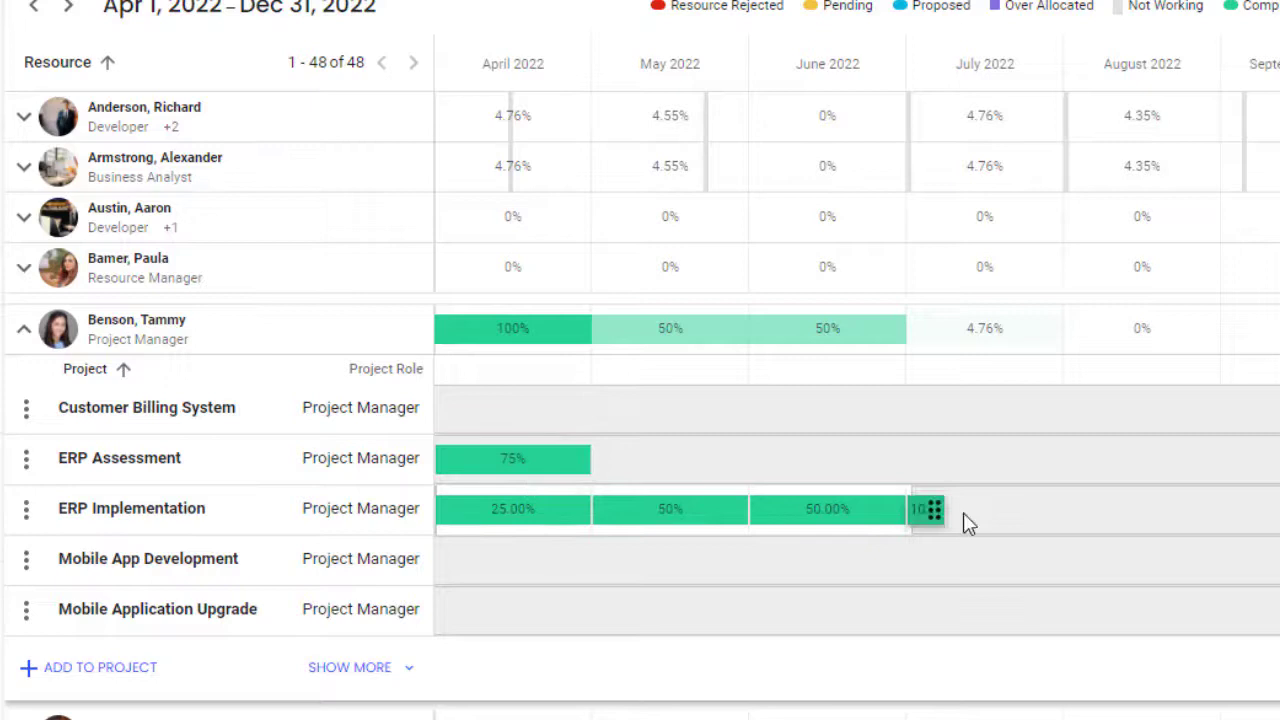
Extend her ERP Implementation allocation into July and August at 100% and start adding her to ERP Upgrade.
{"action": "left_click_drag", "start_coordinate": [928, 510], "coordinate": [1238, 510]}
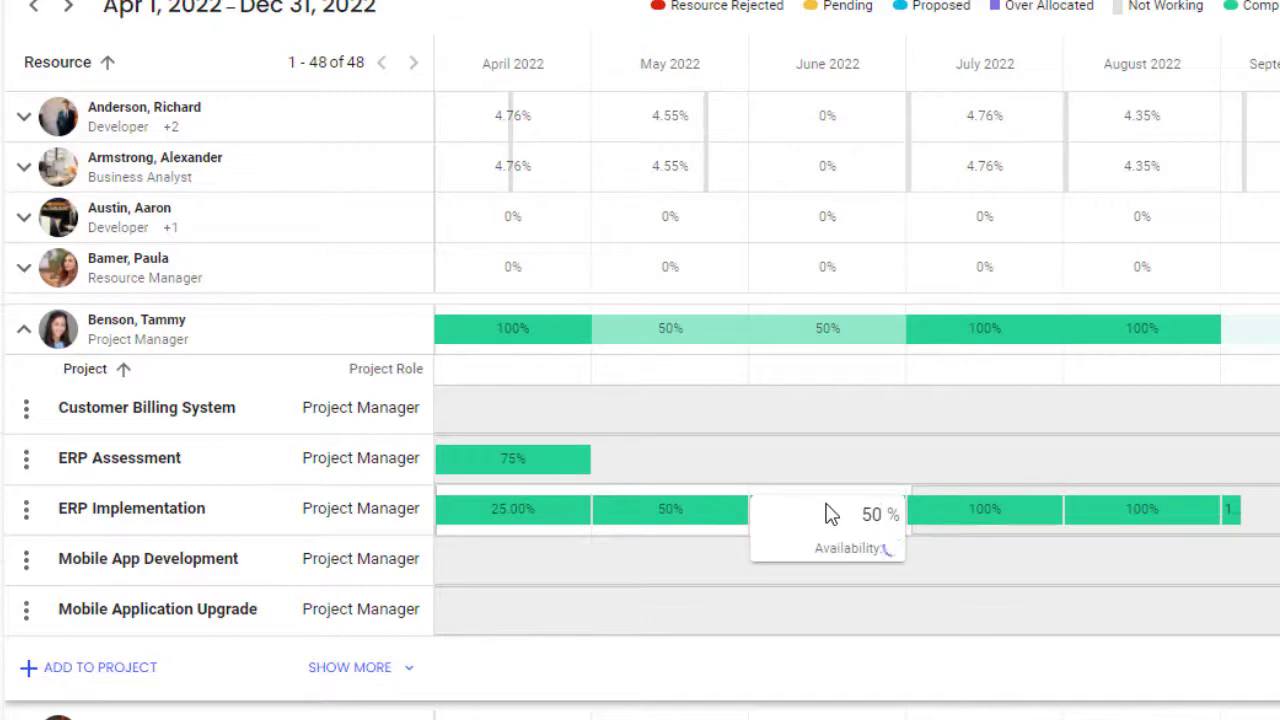
{"action": "left_click", "coordinate": [826, 510]}
{"action": "type", "text": "100"}
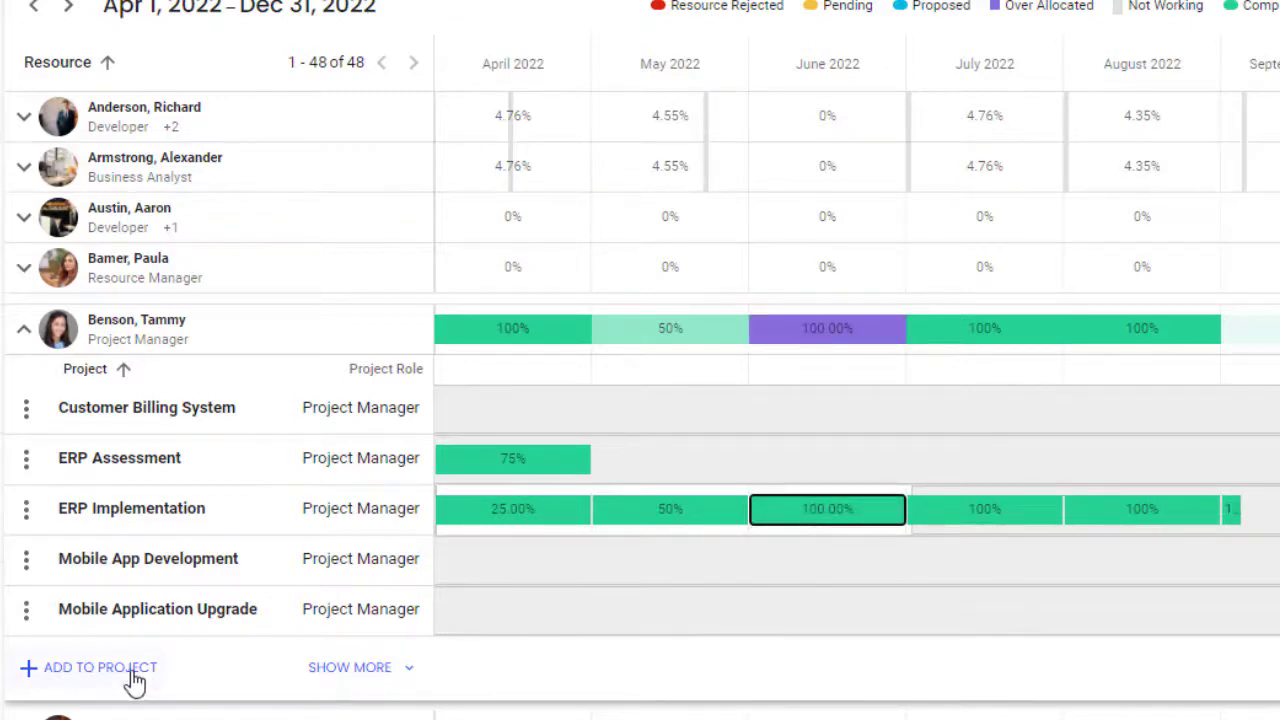
{"action": "left_click", "coordinate": [96, 668]}
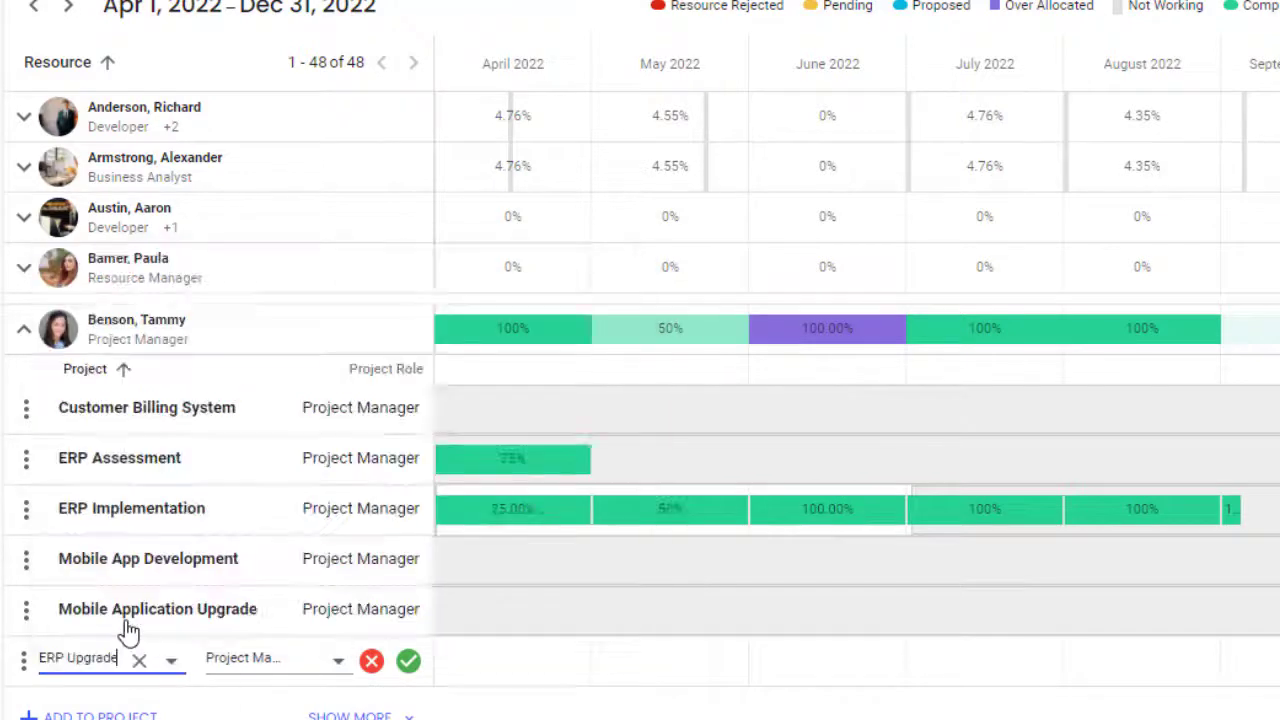
{"action": "left_click", "coordinate": [408, 660]}
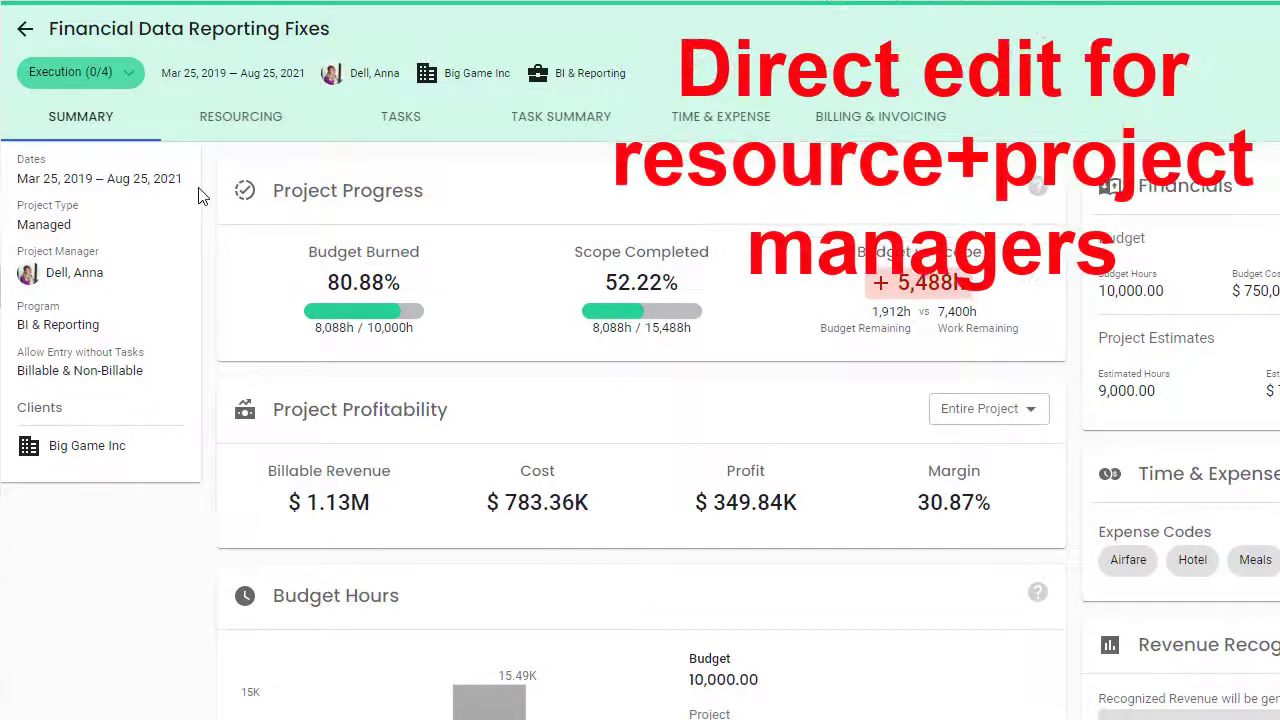
In the Financial Data Reporting Fixes resource plan, extend the developer's allocation into September and October.
{"action": "left_click", "coordinate": [240, 116]}
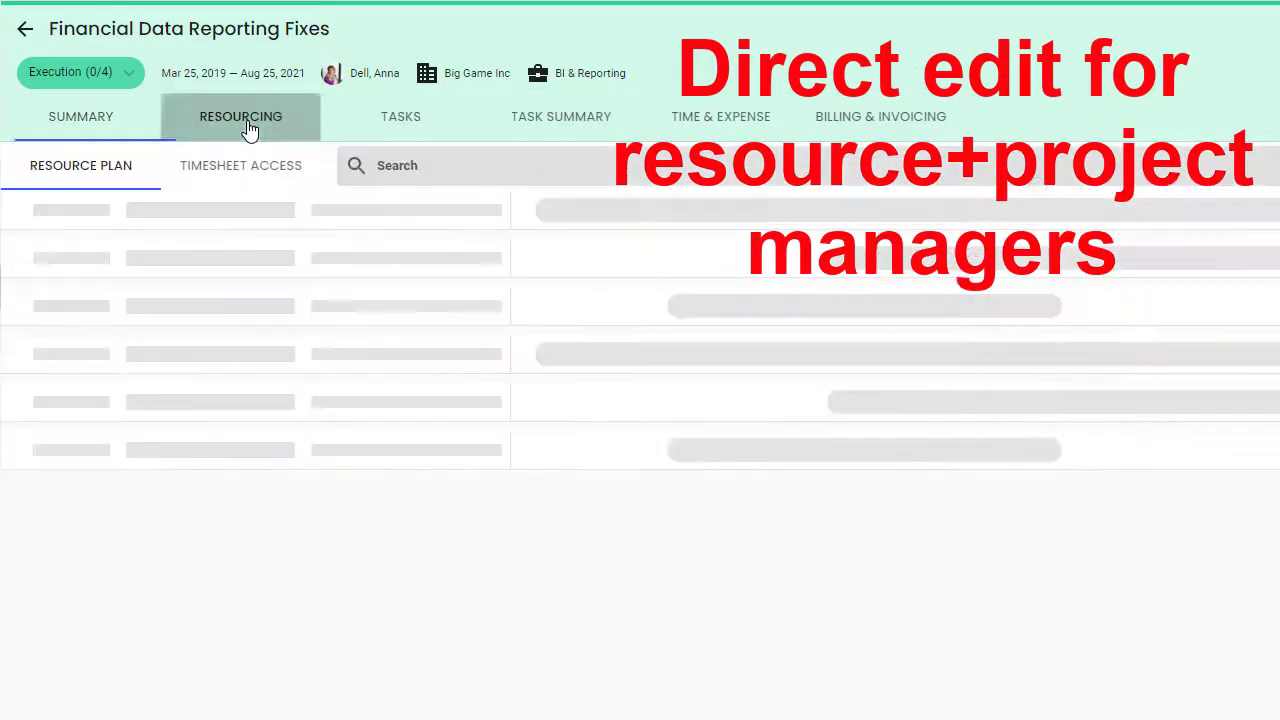
{"action": "left_click", "coordinate": [240, 116]}
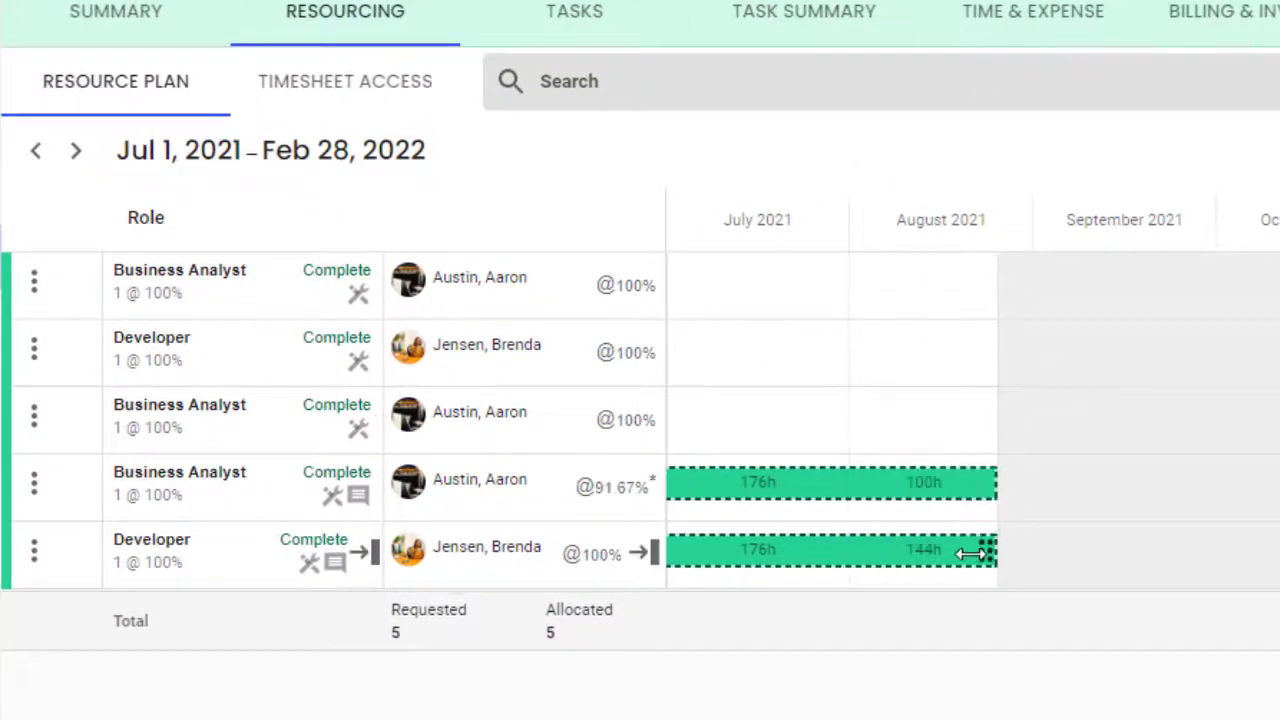
{"action": "left_click_drag", "start_coordinate": [990, 550], "coordinate": [1180, 550]}
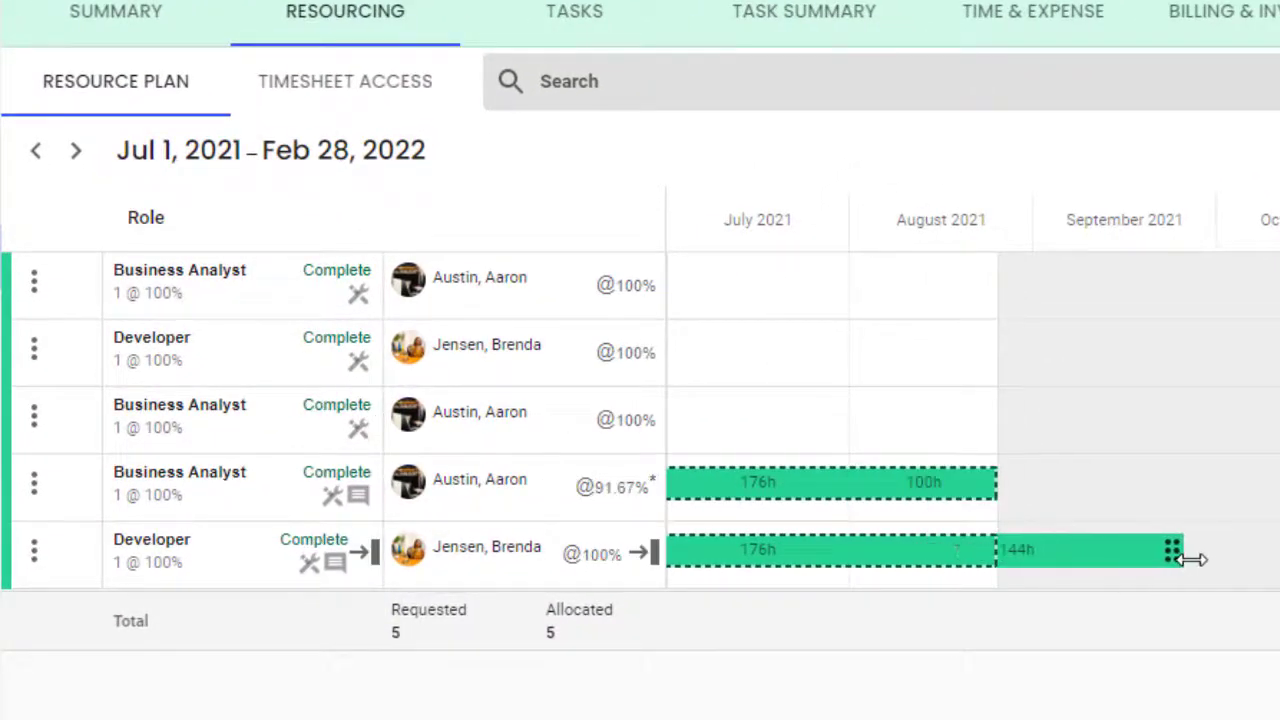
{"action": "left_click_drag", "start_coordinate": [1170, 556], "coordinate": [1224, 548]}
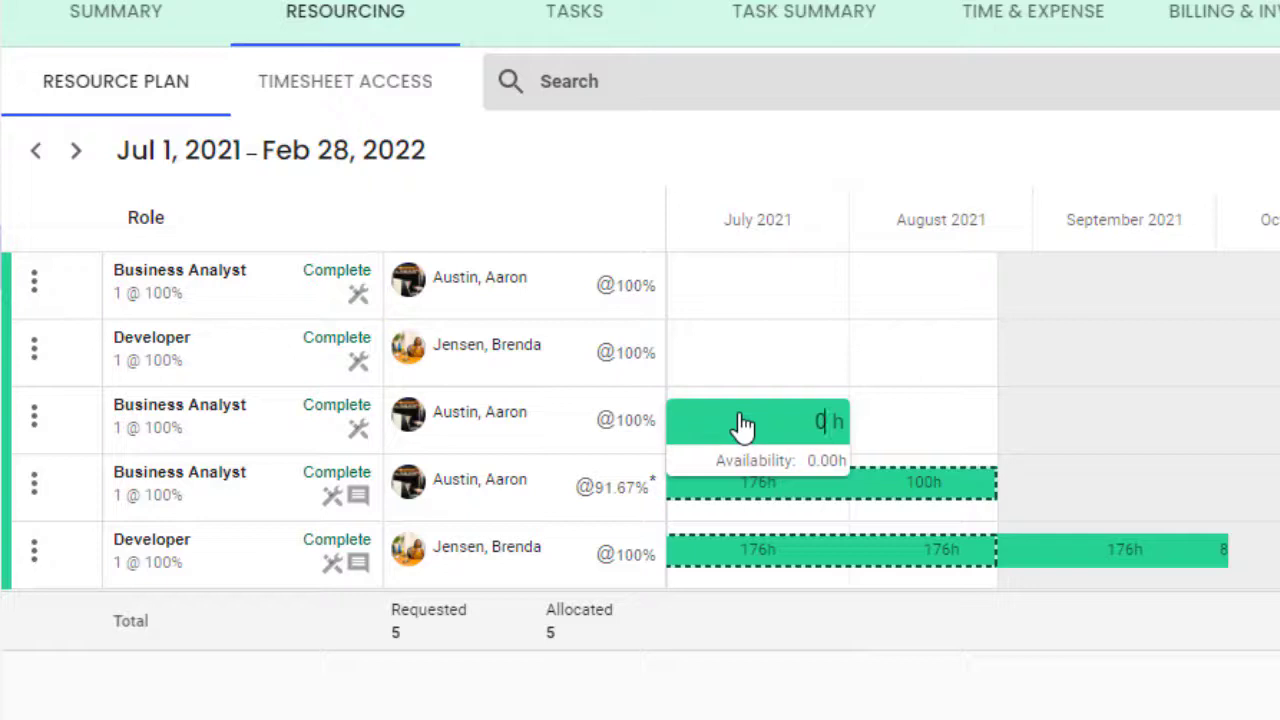
Enter July hours of 50 and 70 for the business analyst roles and confirm them.
{"action": "type", "text": "50h"}
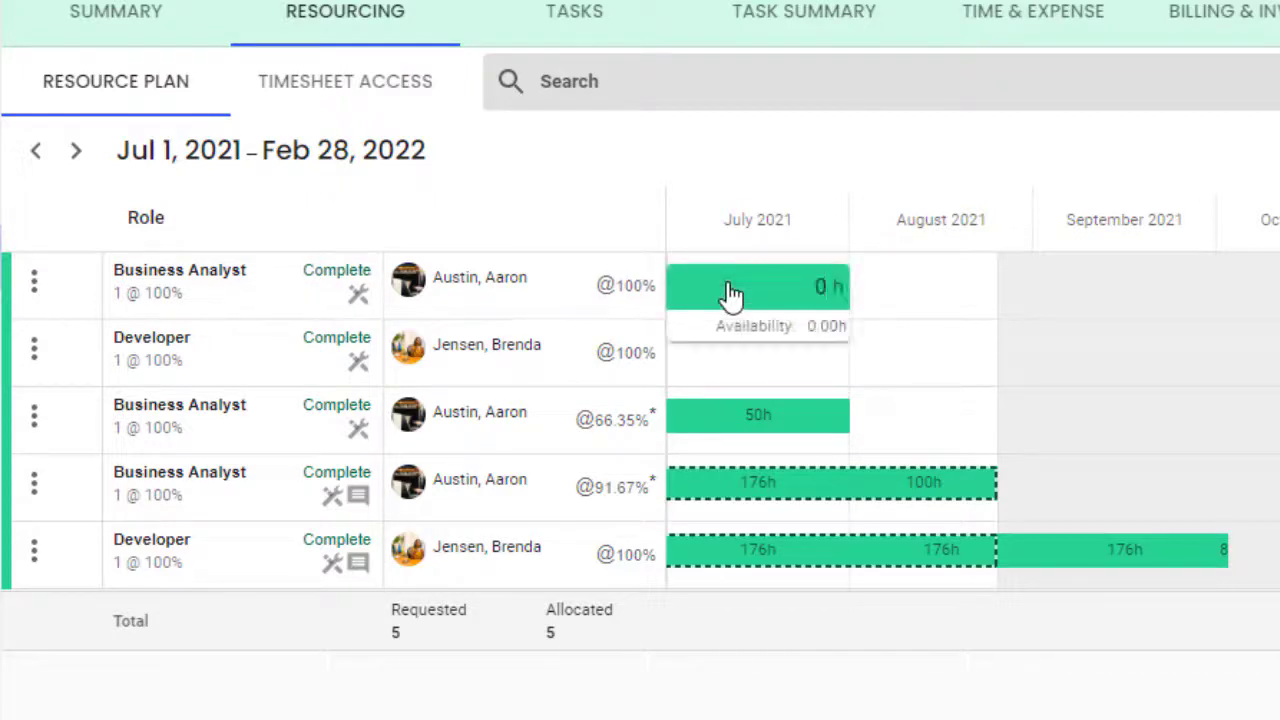
{"action": "type", "text": "70"}
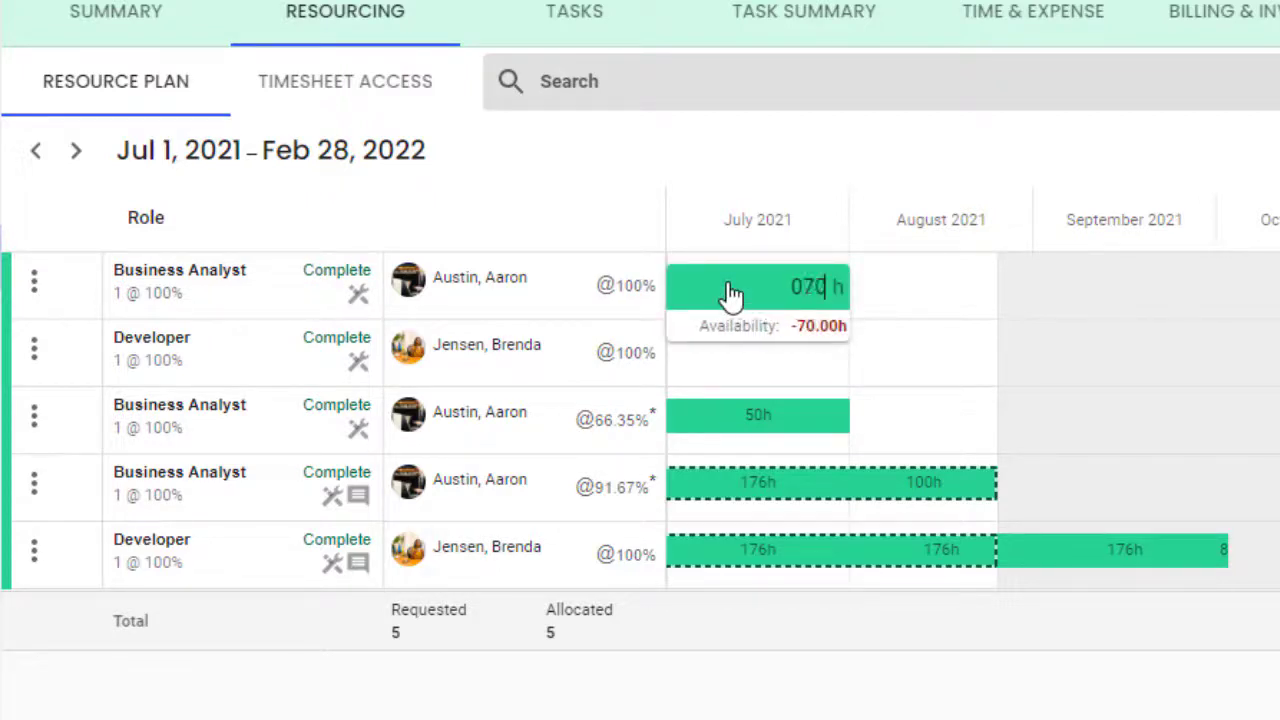
{"action": "left_click", "coordinate": [94, 328]}
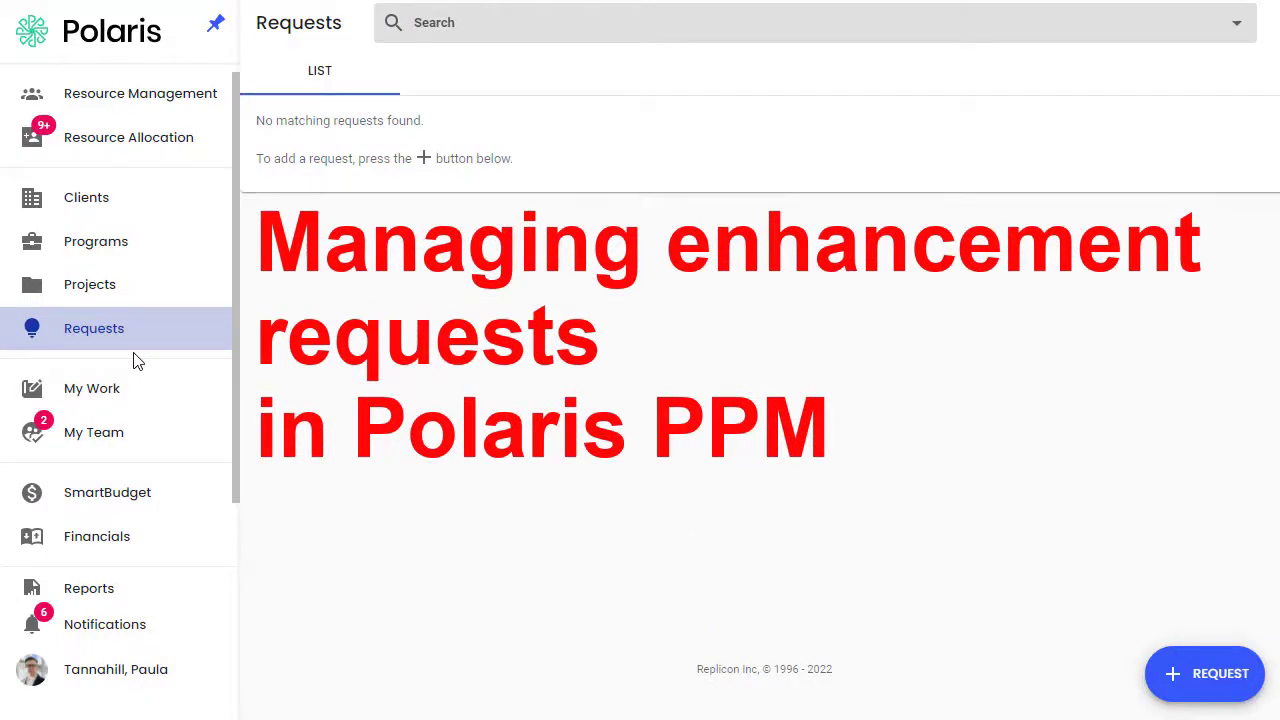
{"action": "mouse_move", "coordinate": [120, 348]}
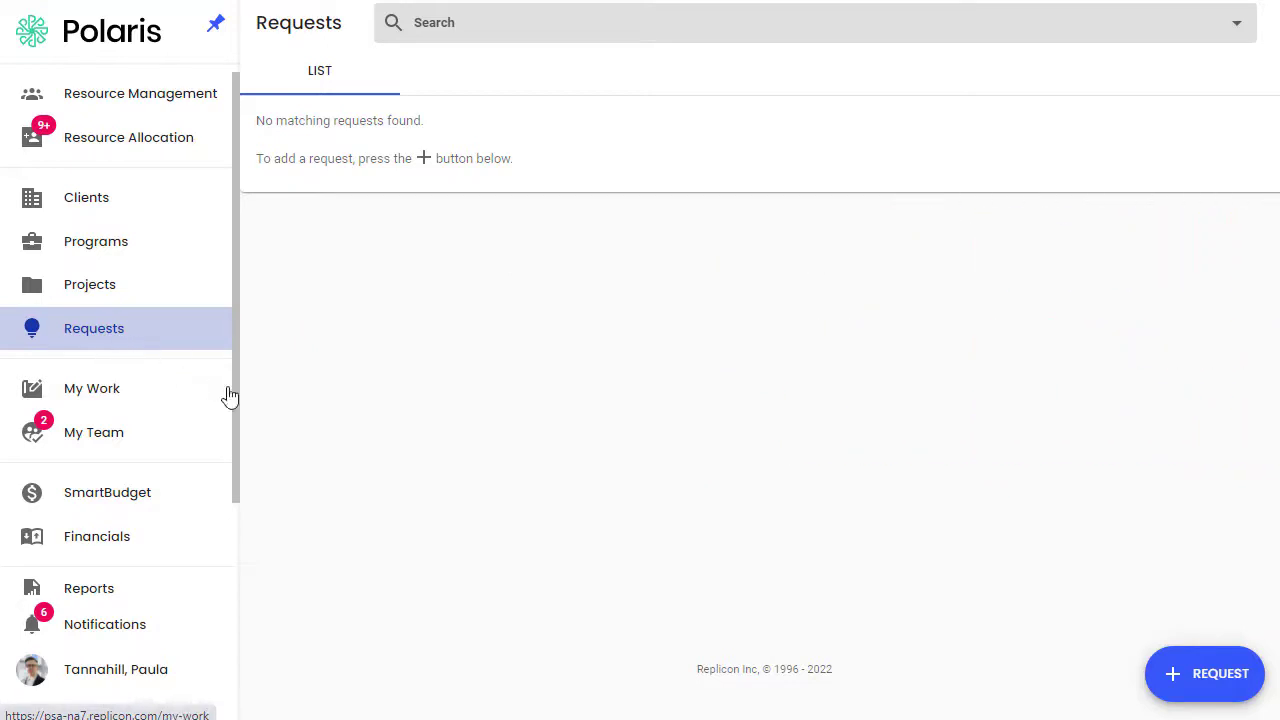
Start a new request named 'More documentation'.
{"action": "left_click", "coordinate": [1204, 672]}
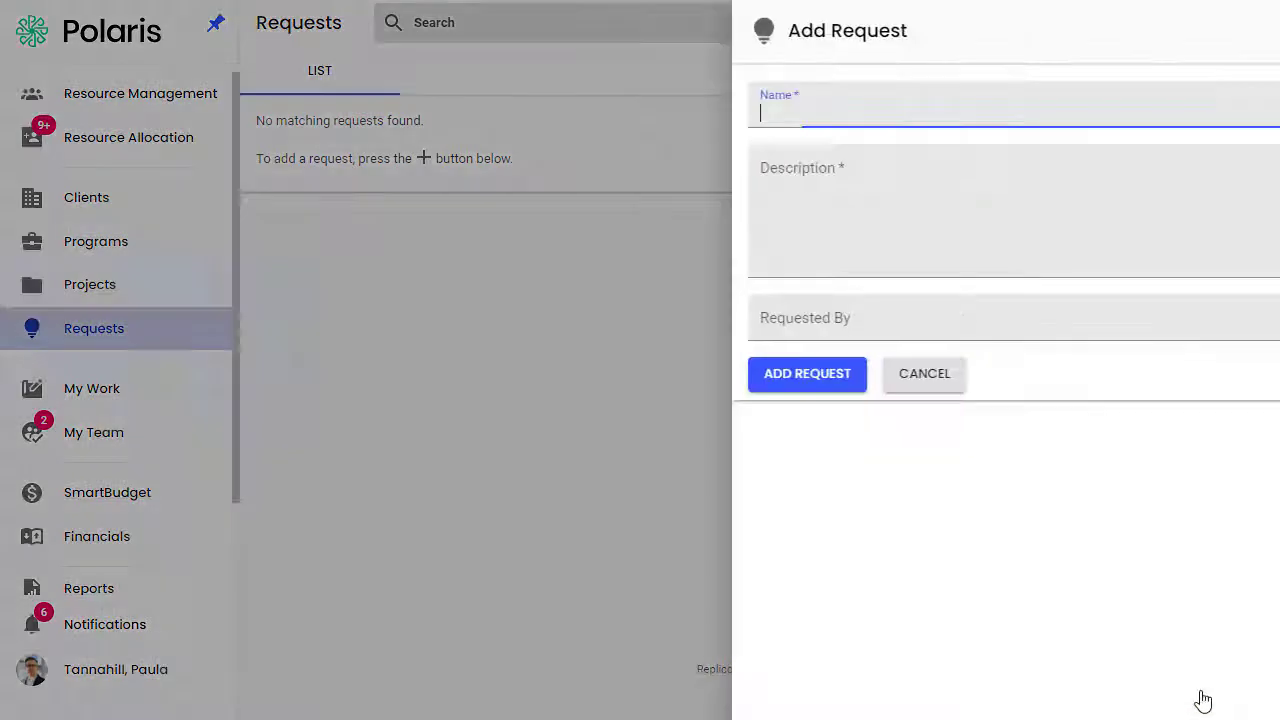
{"action": "type", "text": "M"}
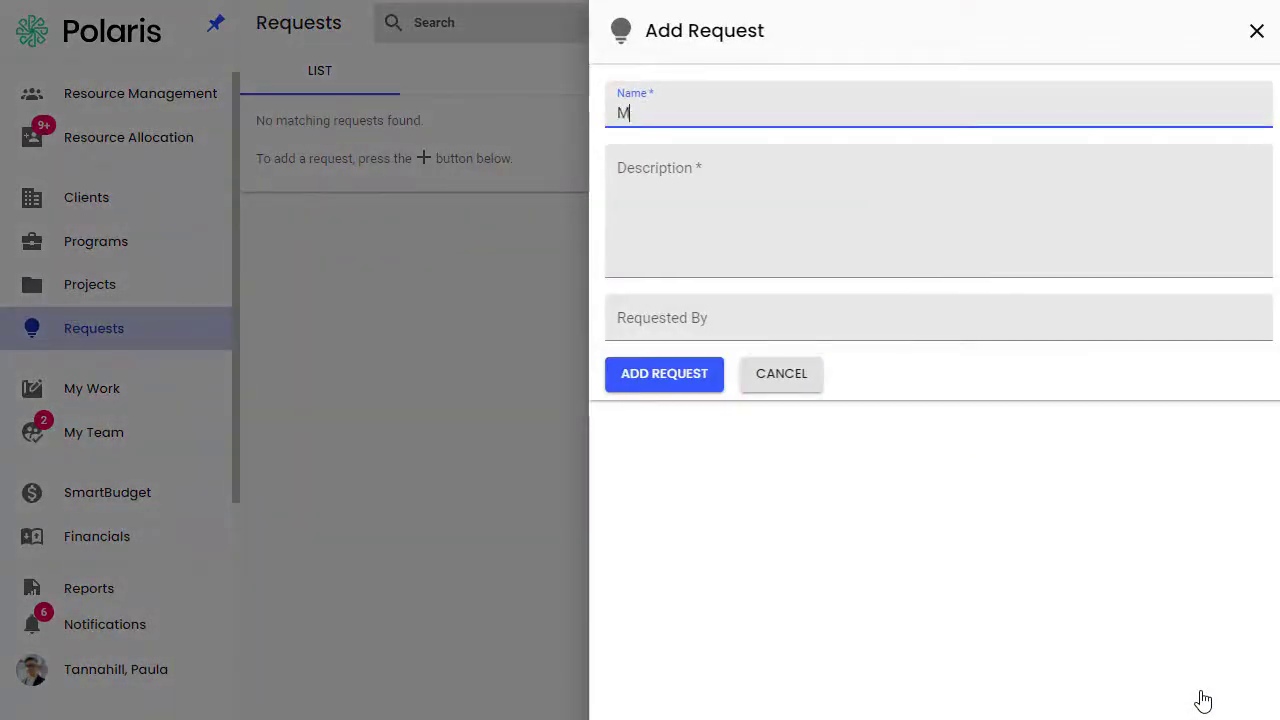
{"action": "type", "text": "ore documentatio"}
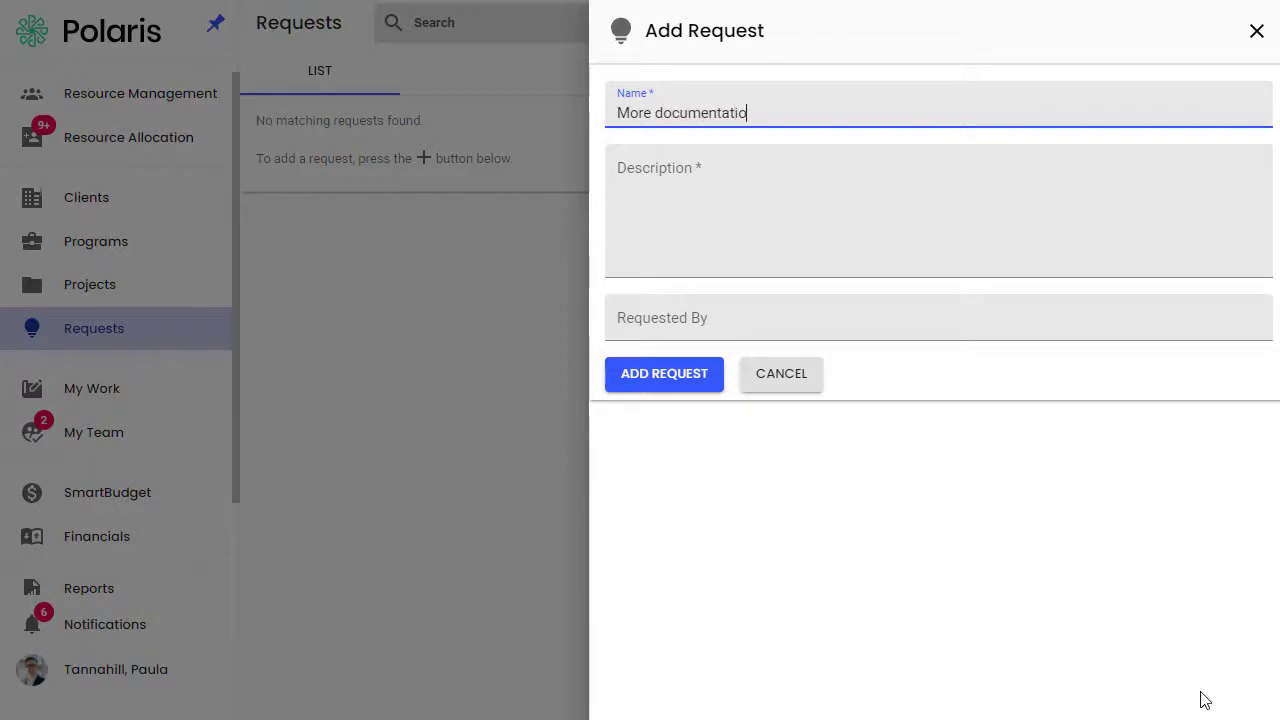
{"action": "left_click", "coordinate": [938, 210]}
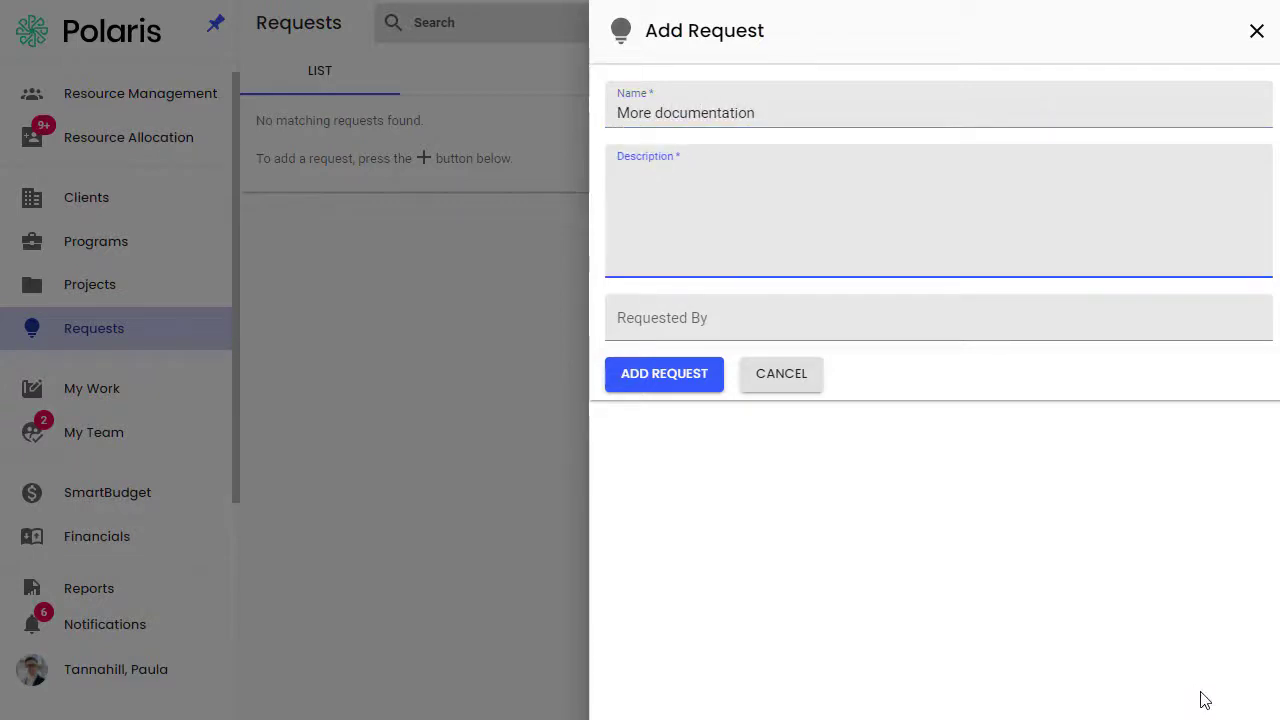
Describe it as 'Add more product documentation', set Requested By to Everyone, and submit the request.
{"action": "type", "text": "Add more"}
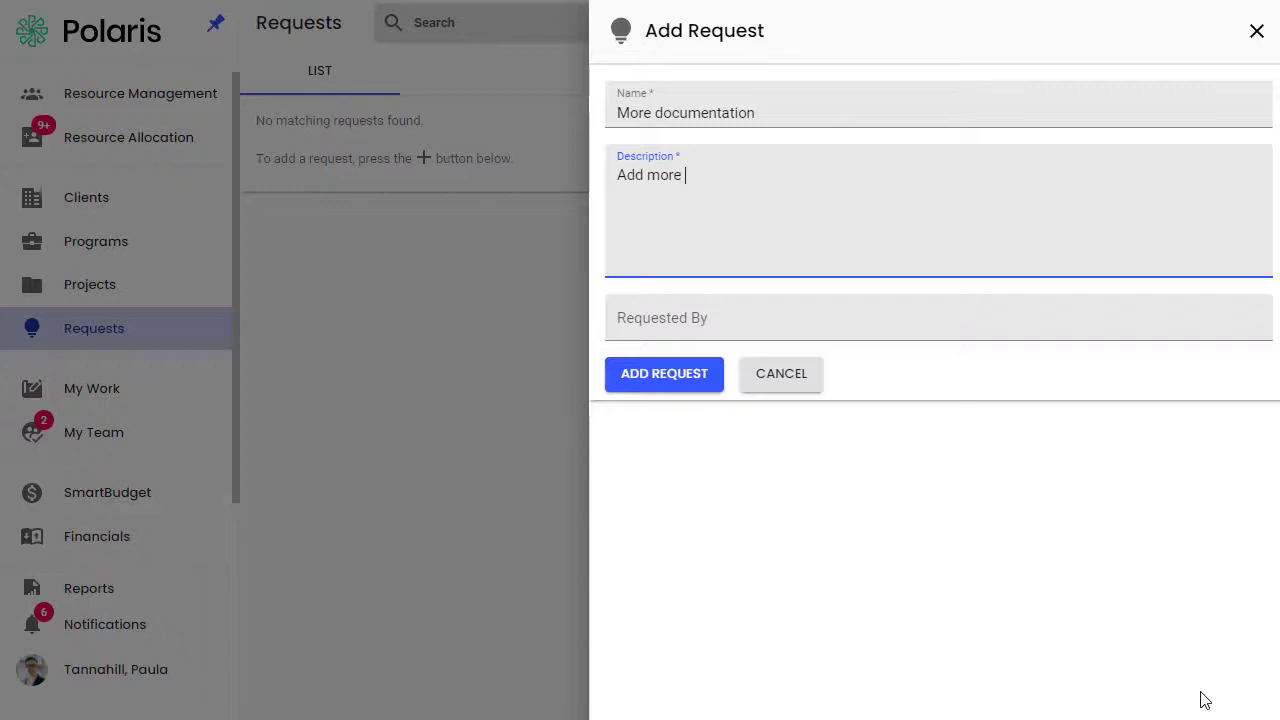
{"action": "type", "text": "product document"}
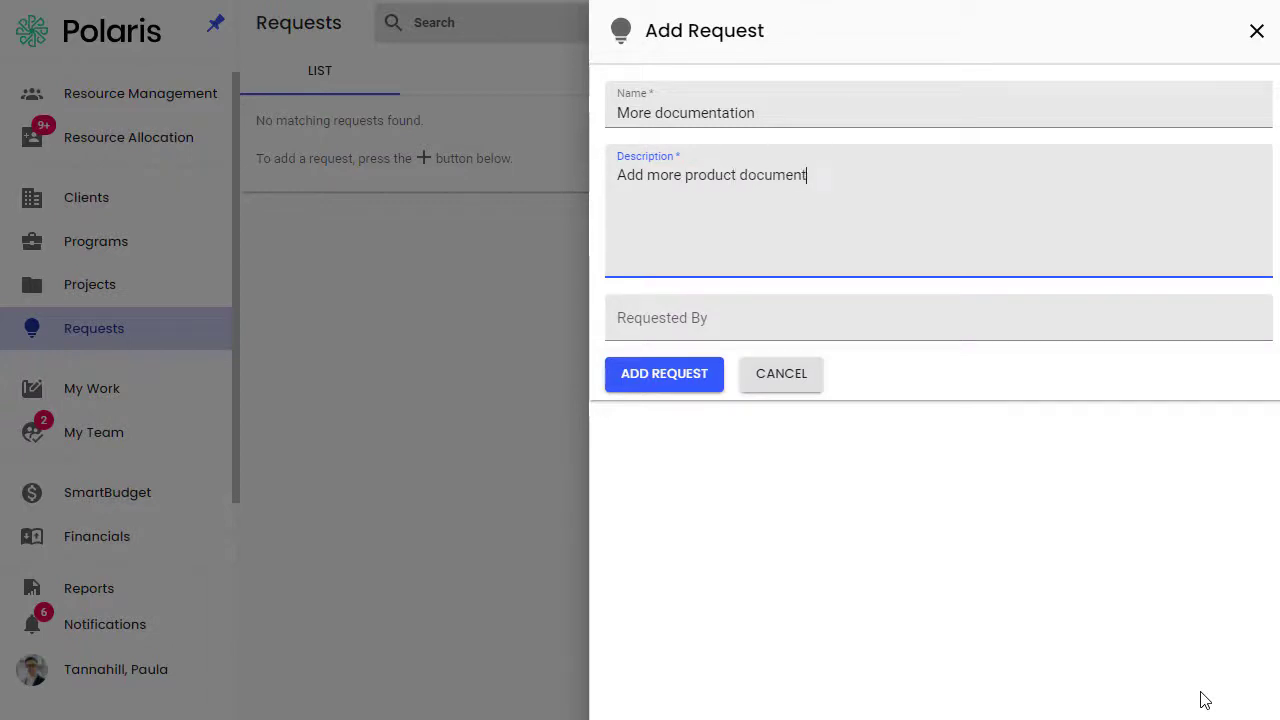
{"action": "type", "text": "E"}
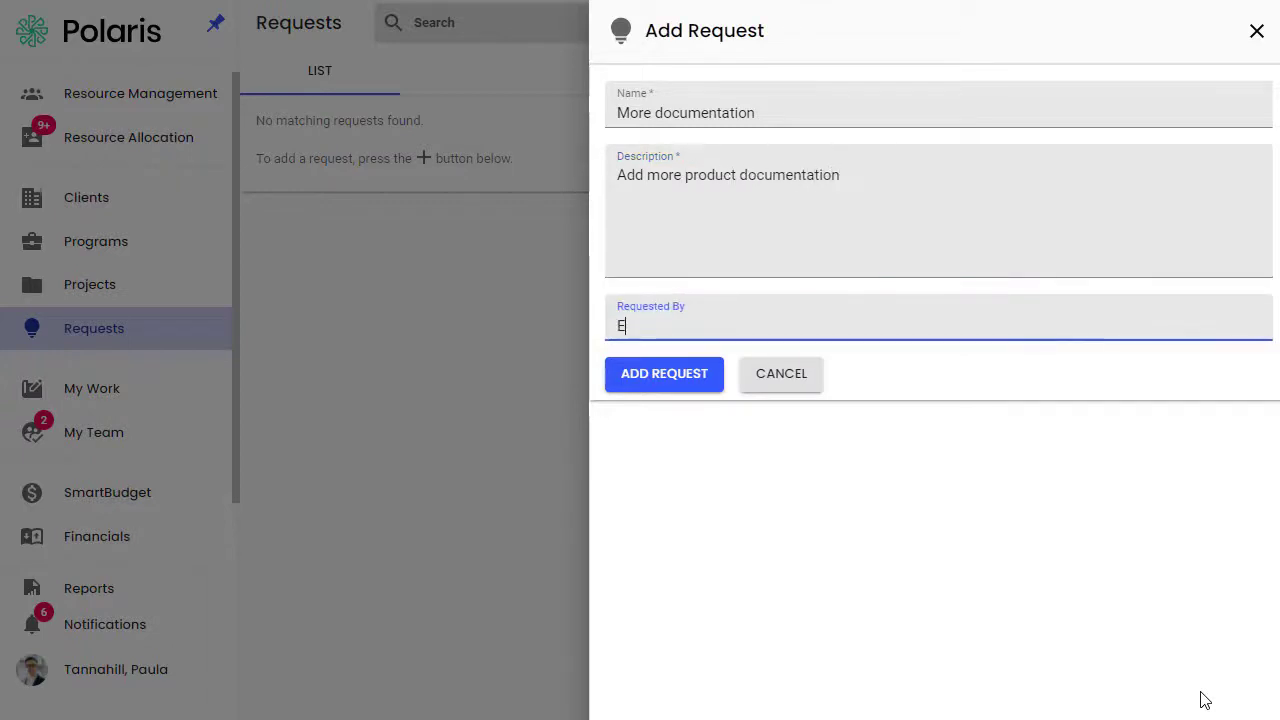
{"action": "type", "text": "veryone"}
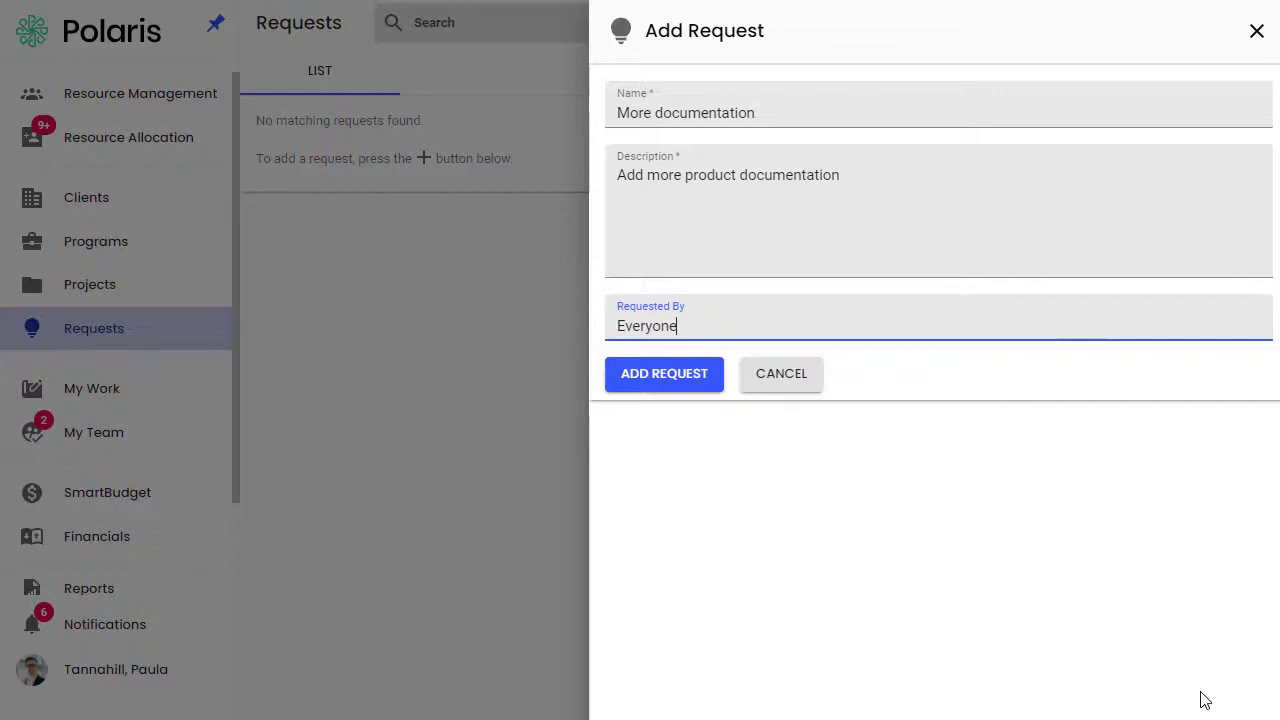
{"action": "mouse_move", "coordinate": [692, 390]}
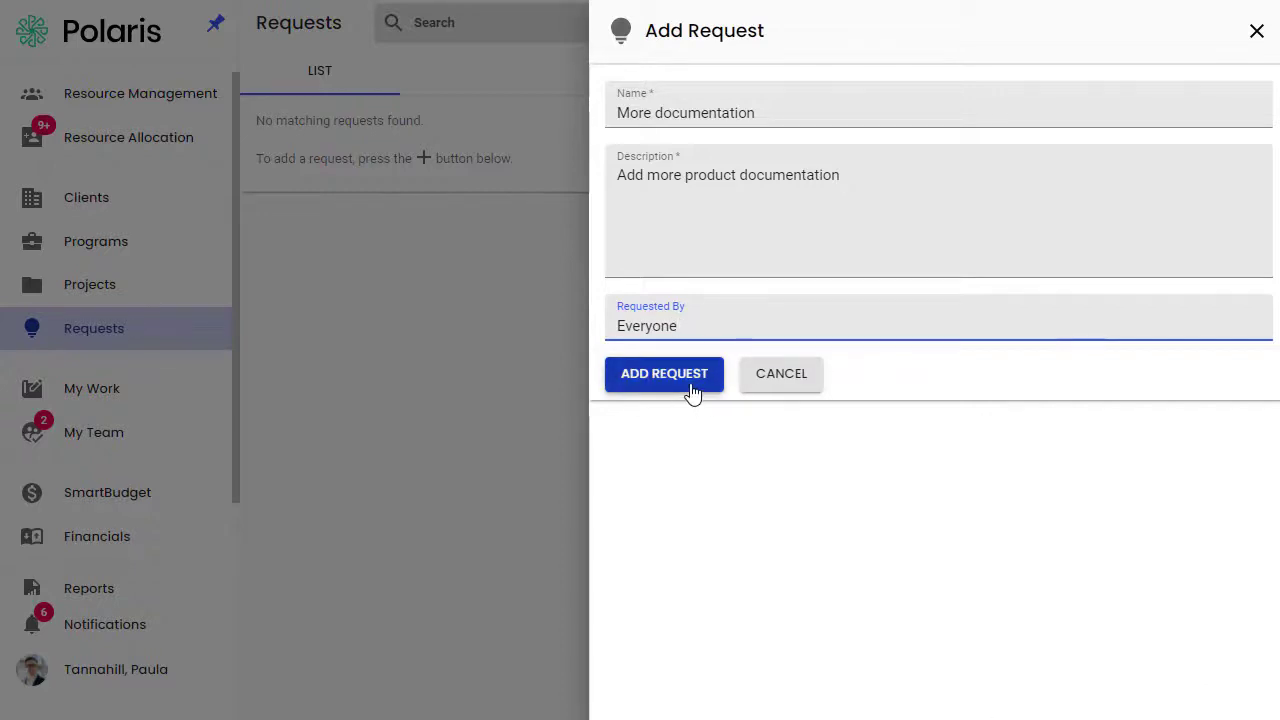
{"action": "left_click", "coordinate": [664, 374]}
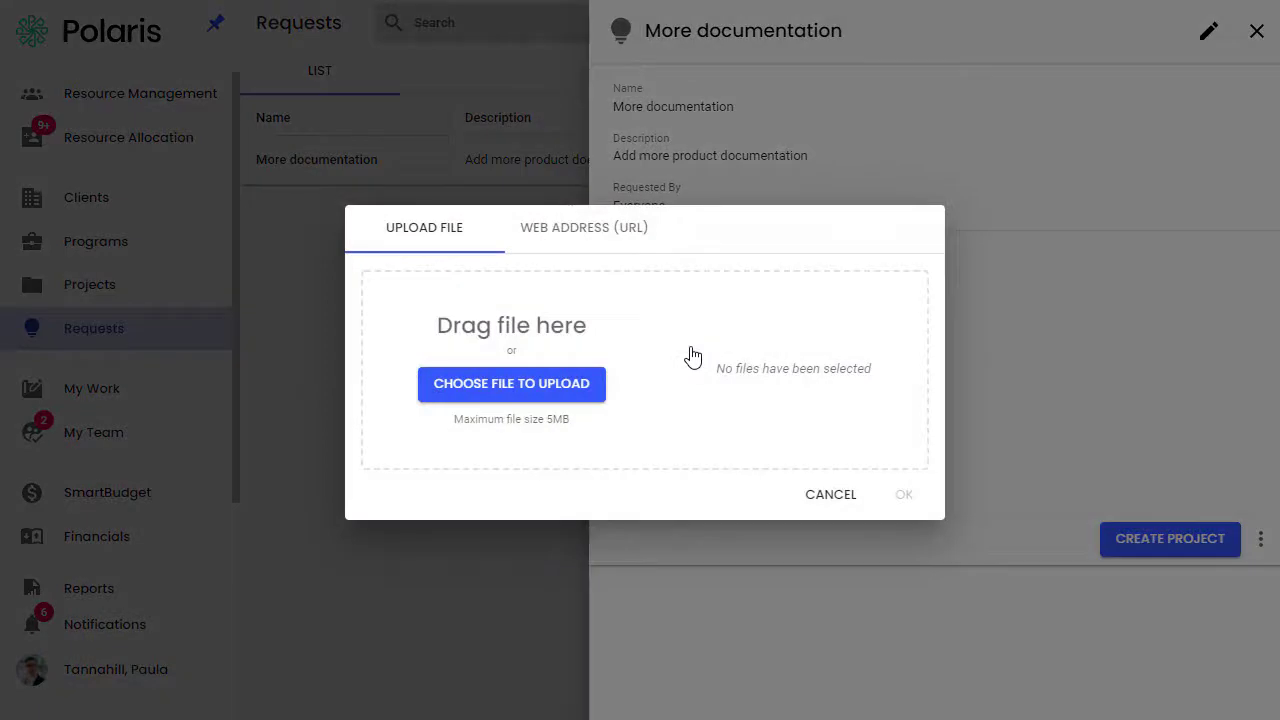
Dismiss the web-address attachment dialog and create a project from the More documentation request.
{"action": "left_click", "coordinate": [584, 228]}
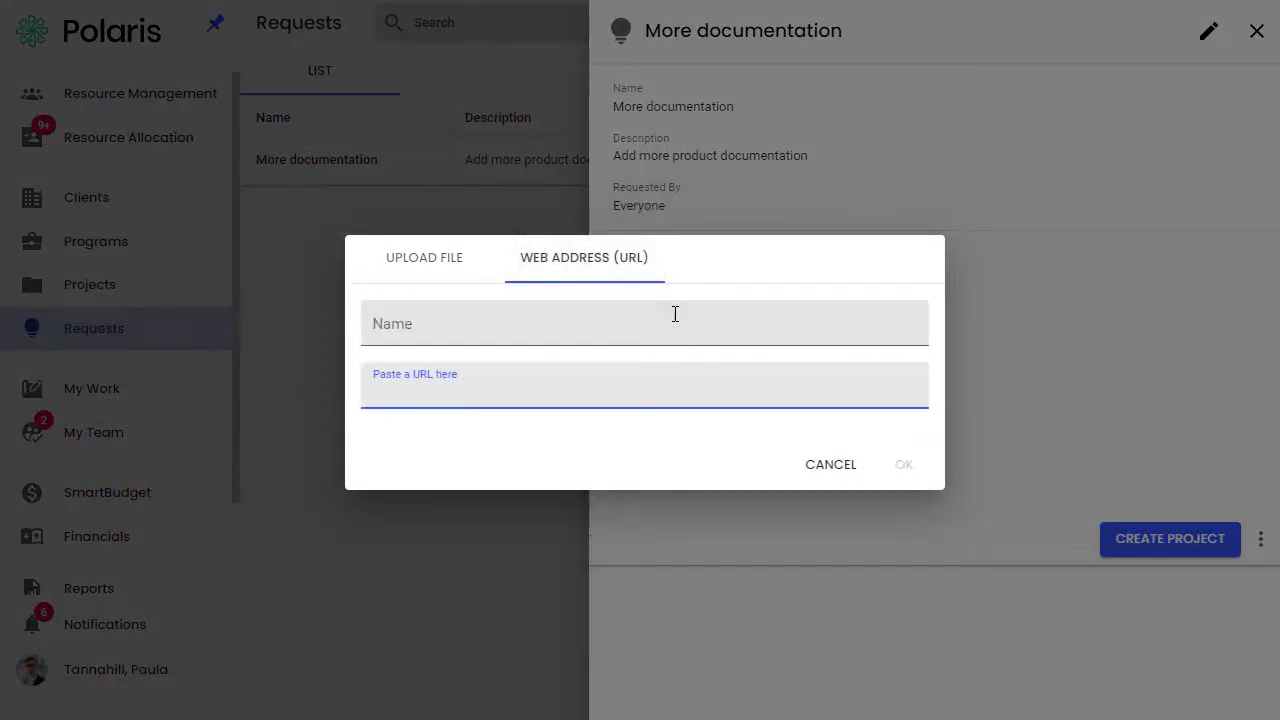
{"action": "left_click", "coordinate": [830, 464]}
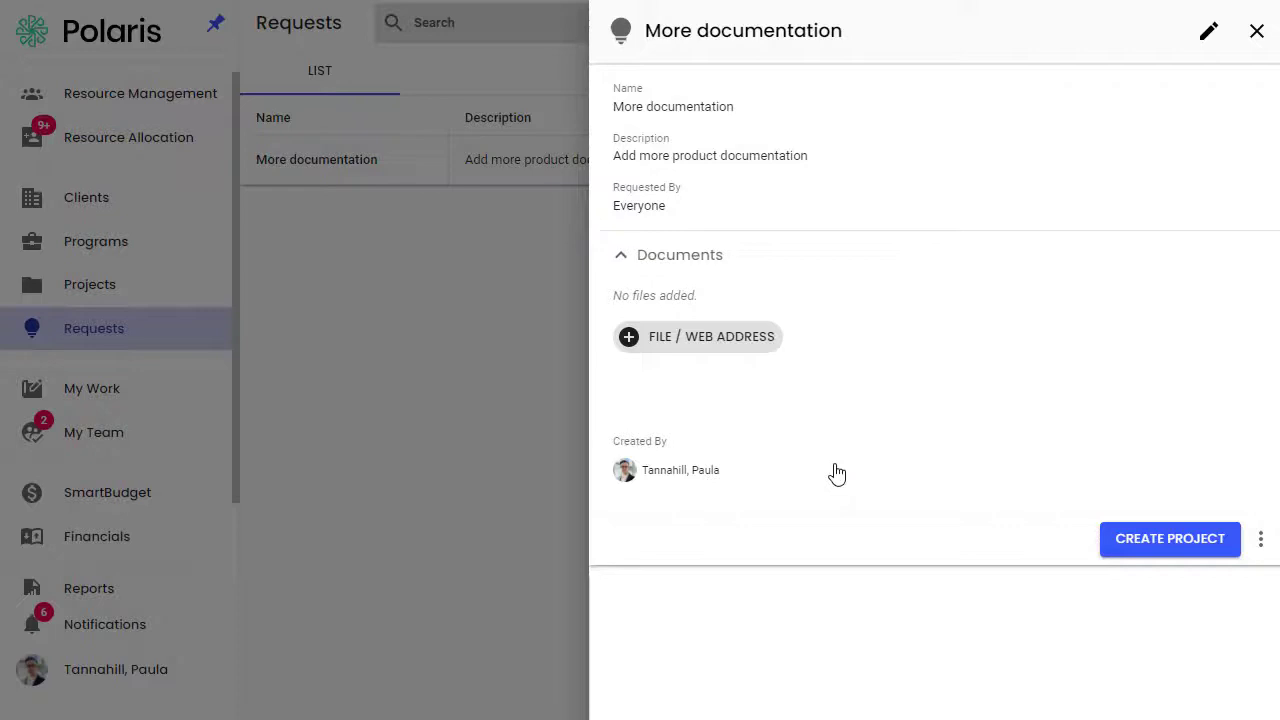
{"action": "mouse_move", "coordinate": [1184, 580]}
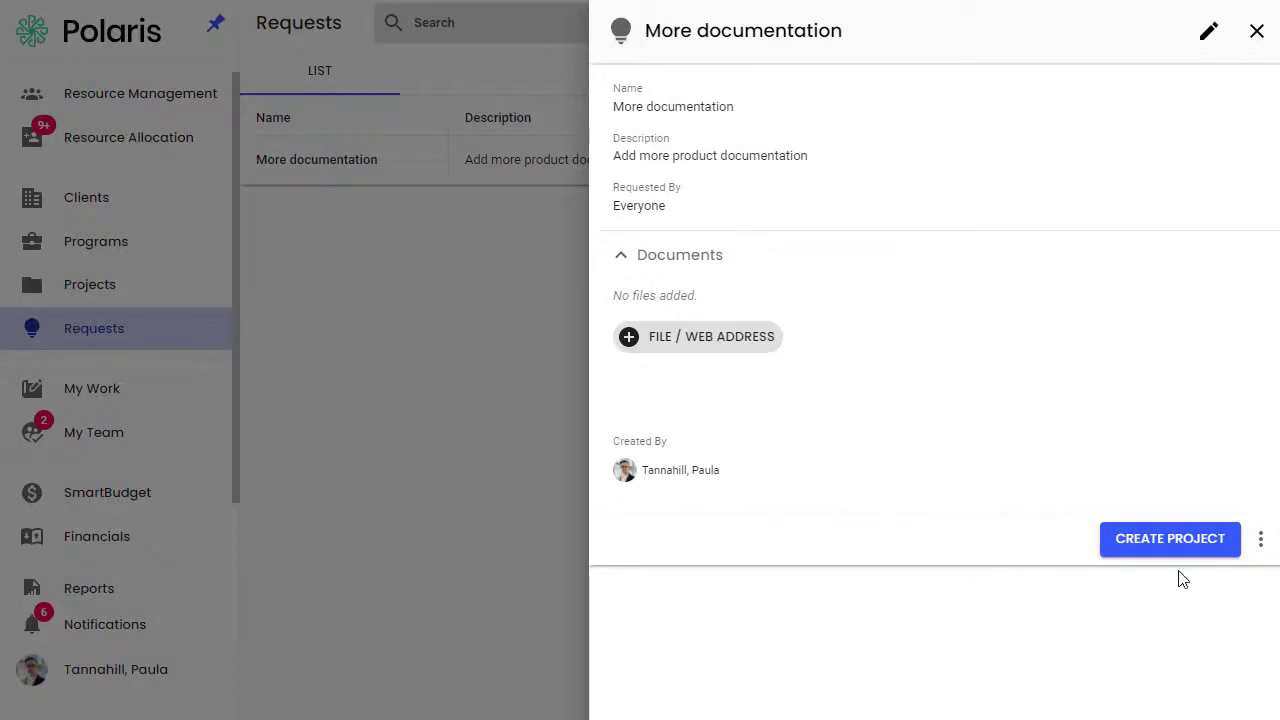
{"action": "left_click", "coordinate": [1170, 540]}
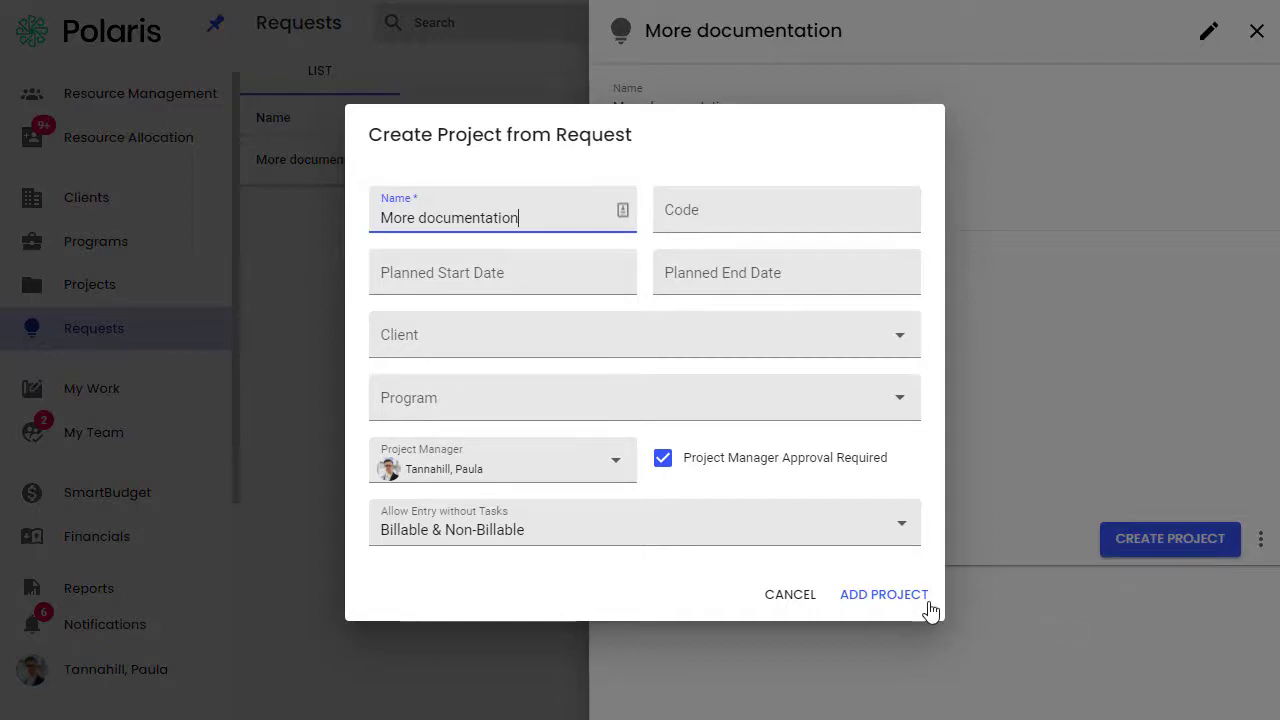
{"action": "left_click", "coordinate": [884, 594]}
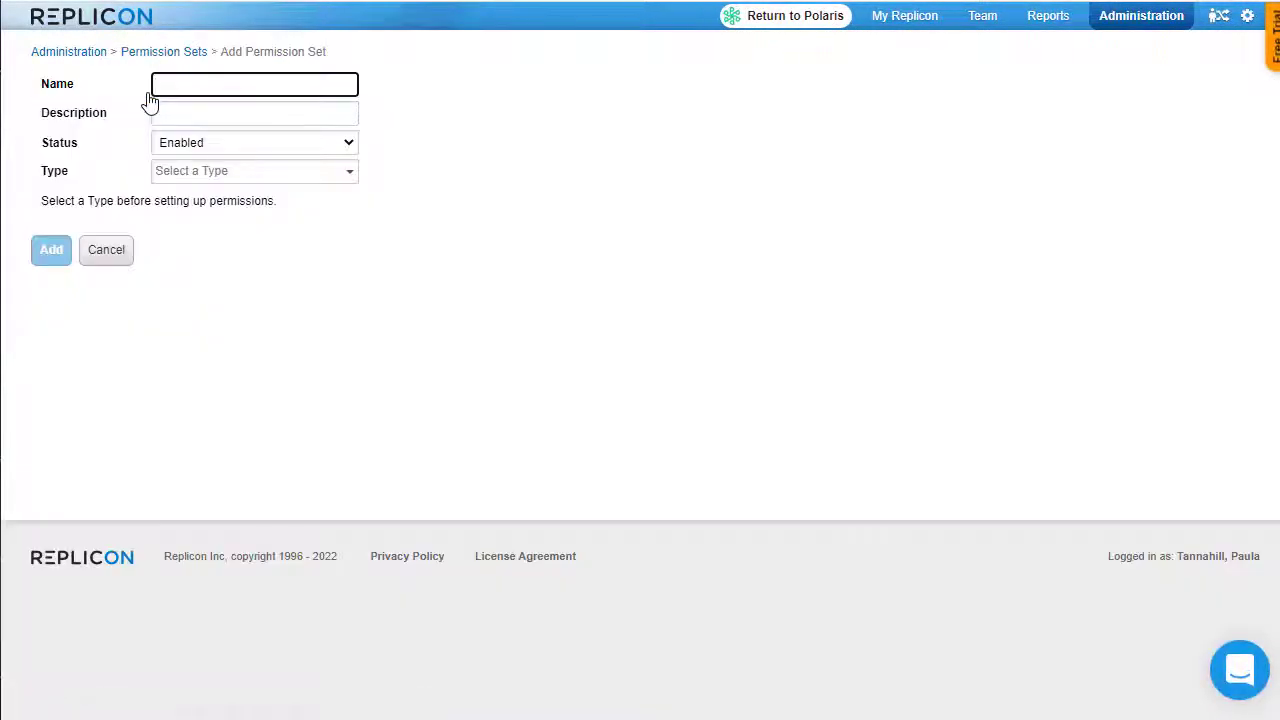
Name the new permission set Request Manager and choose Request Manager as its type.
{"action": "type", "text": "Request M"}
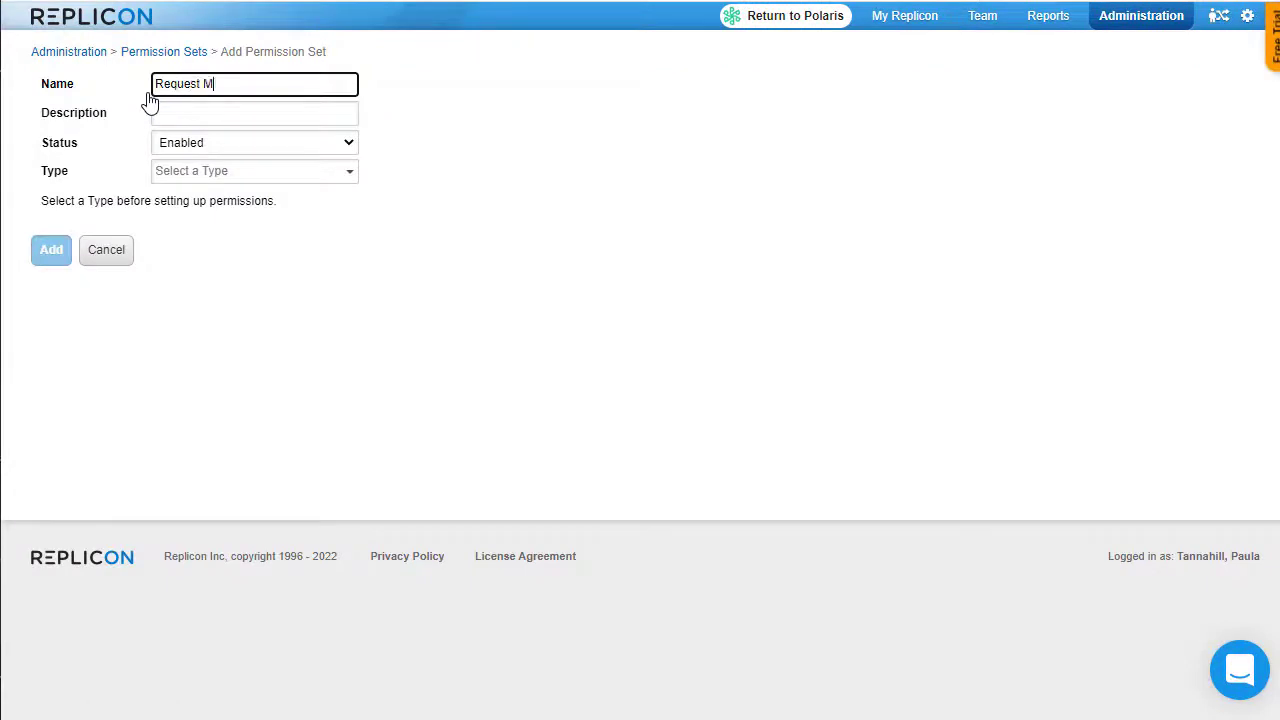
{"action": "left_click", "coordinate": [252, 170]}
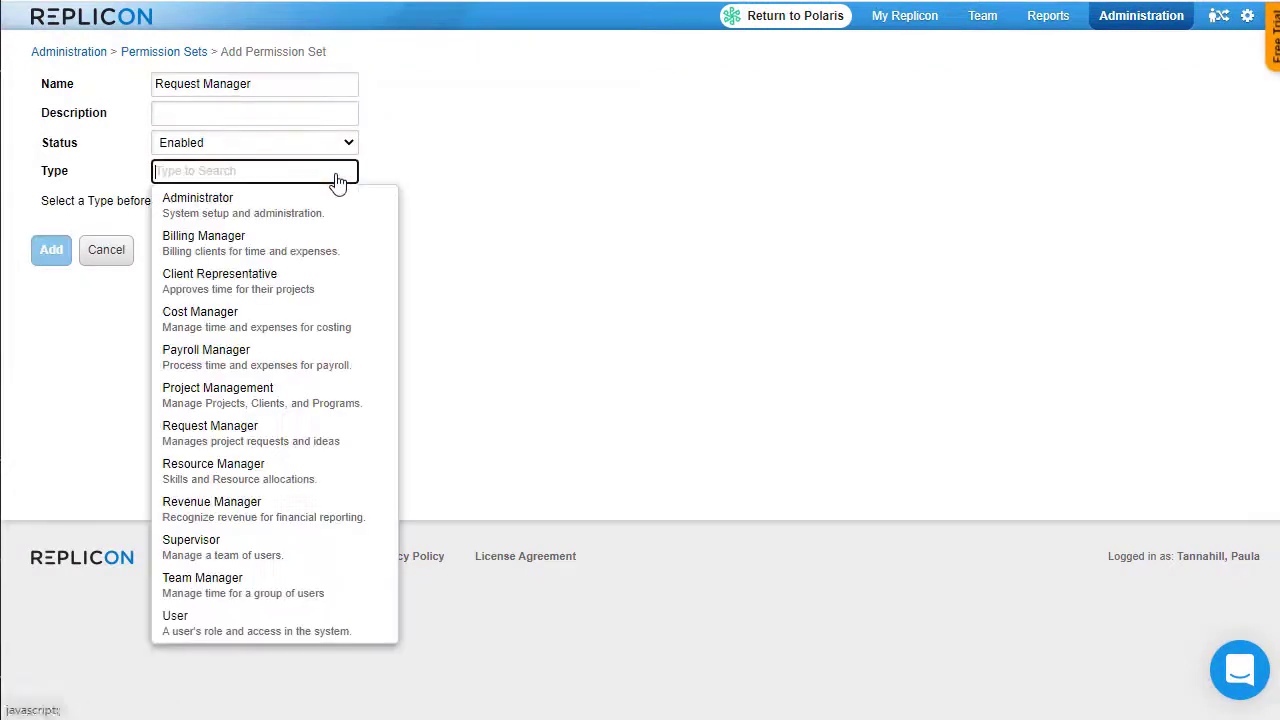
{"action": "left_click", "coordinate": [210, 424]}
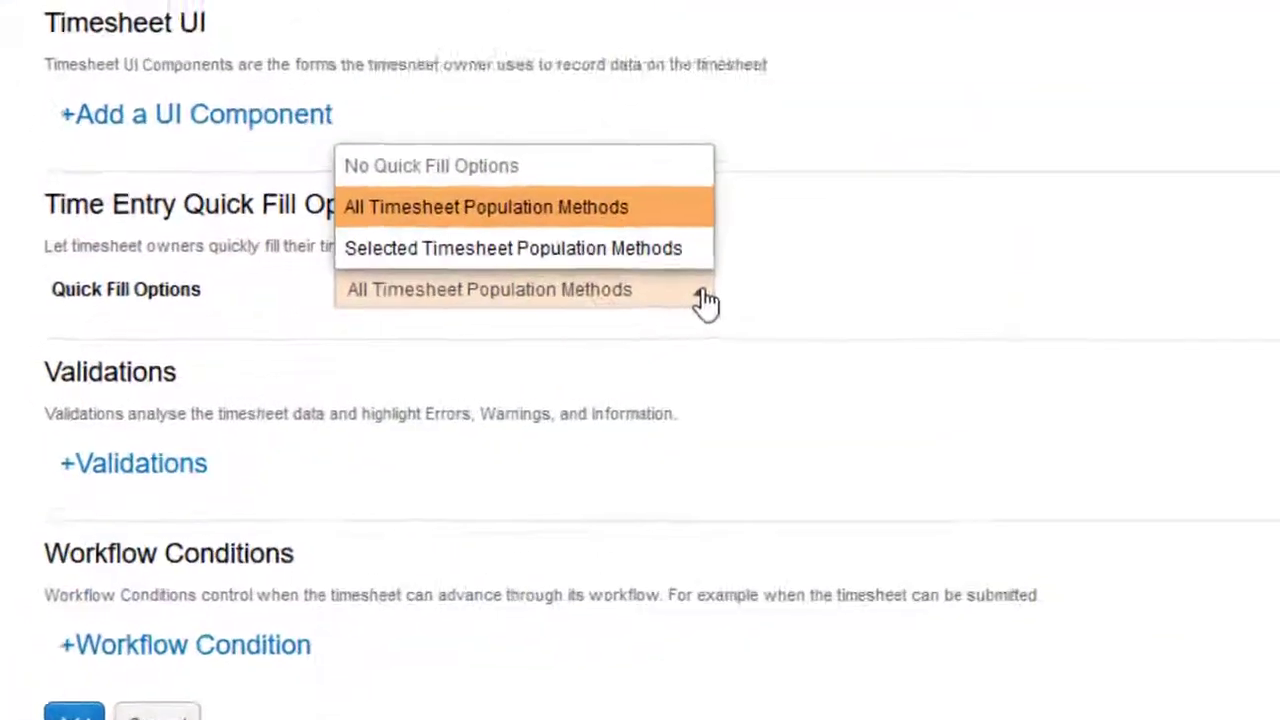
Allow only Previous Timesheet Excluding Time Data and Scheduled Hours as quick fill methods, then fill from the previous timesheet.
{"action": "left_click", "coordinate": [516, 248]}
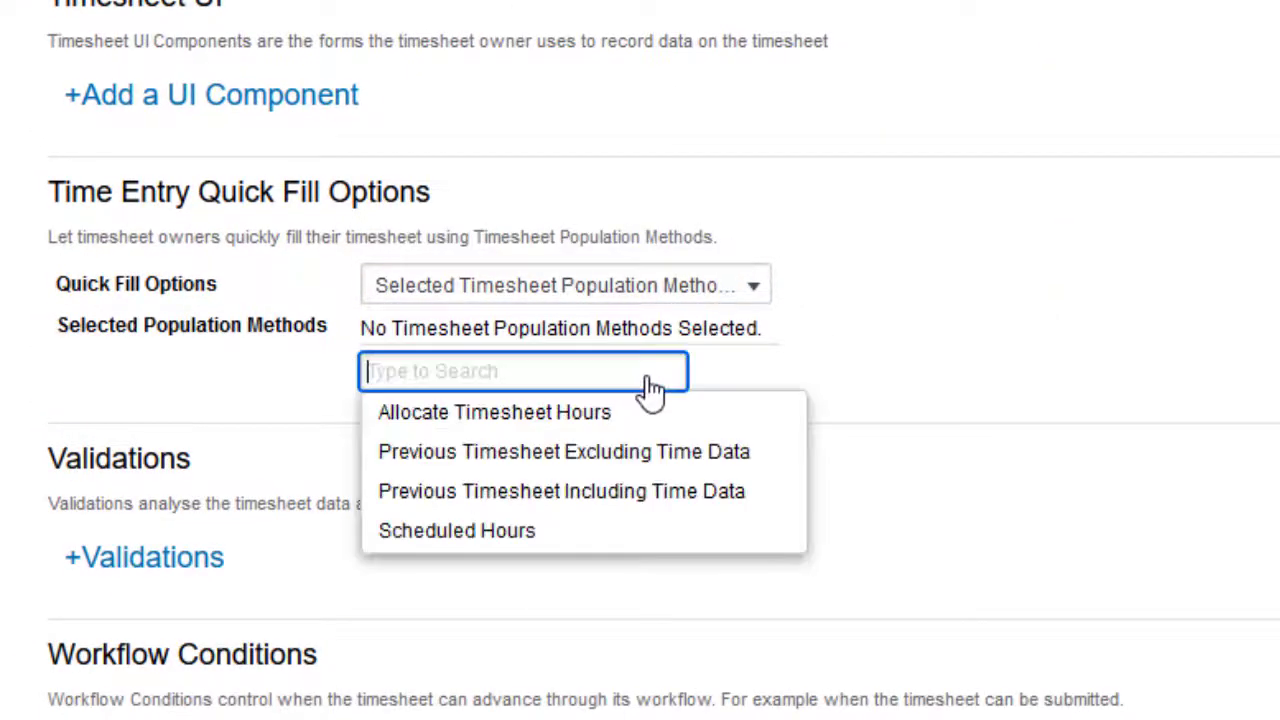
{"action": "left_click", "coordinate": [564, 452]}
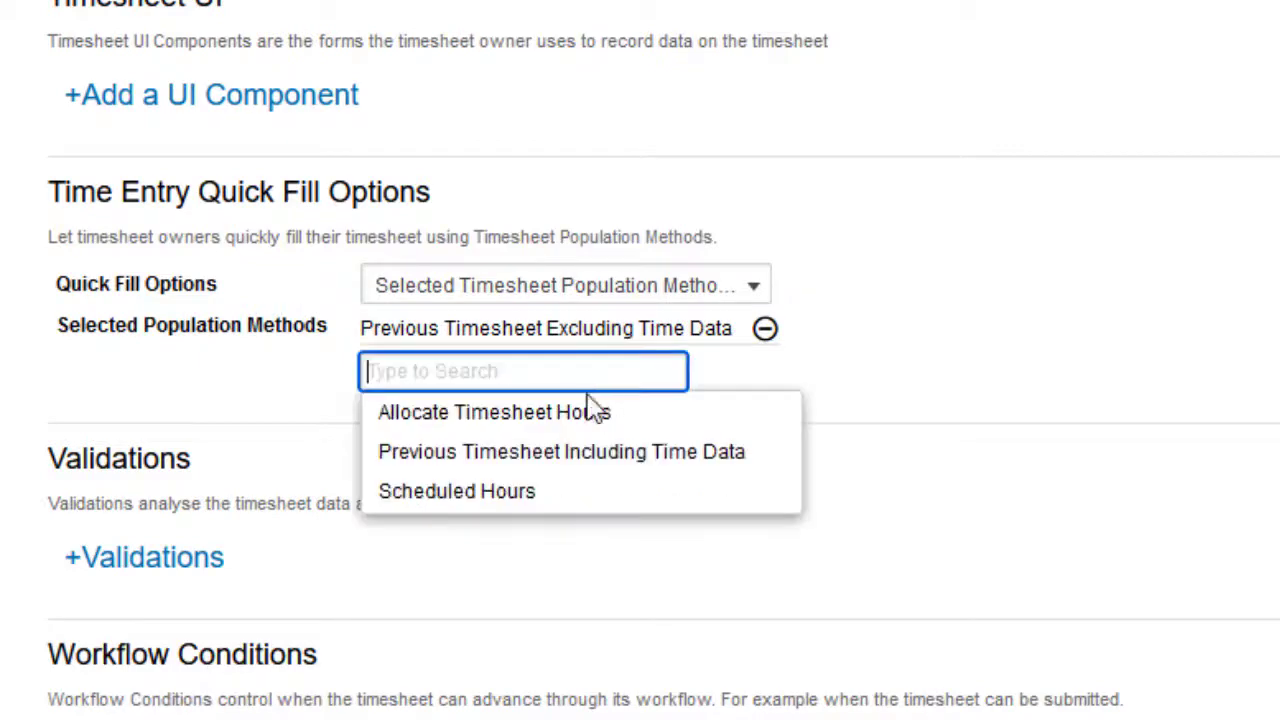
{"action": "left_click", "coordinate": [456, 492]}
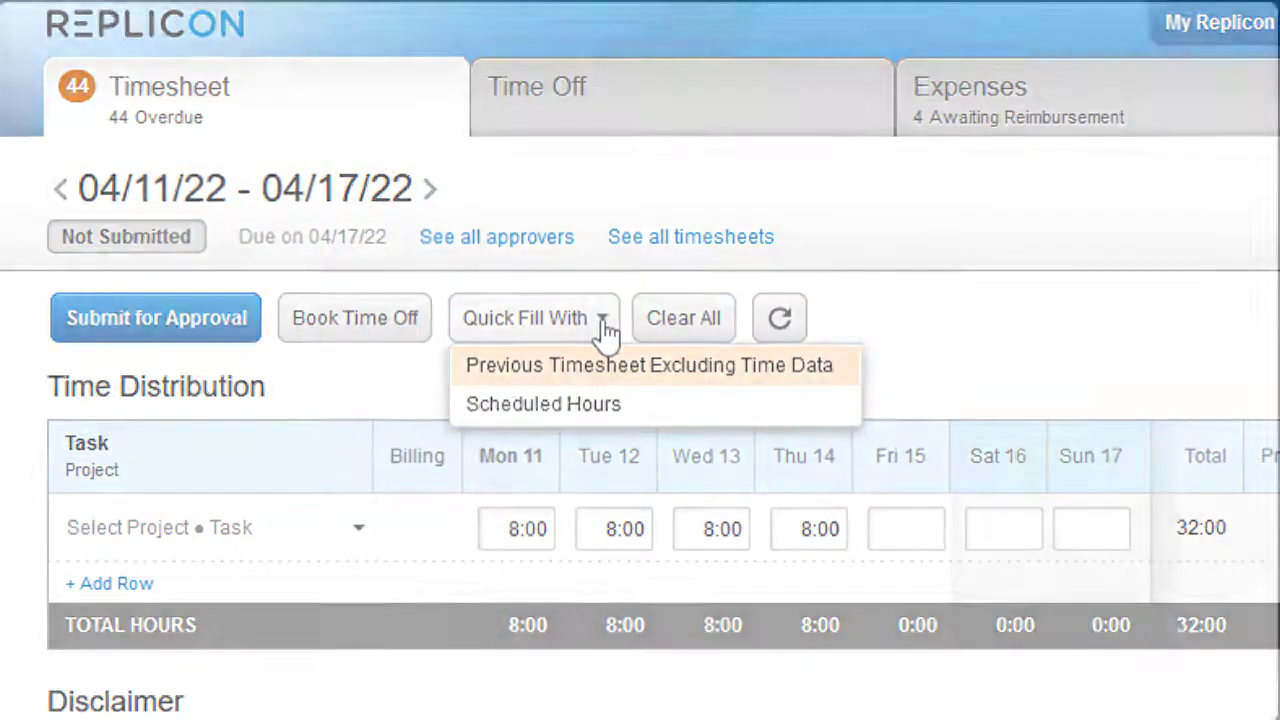
{"action": "left_click", "coordinate": [648, 364]}
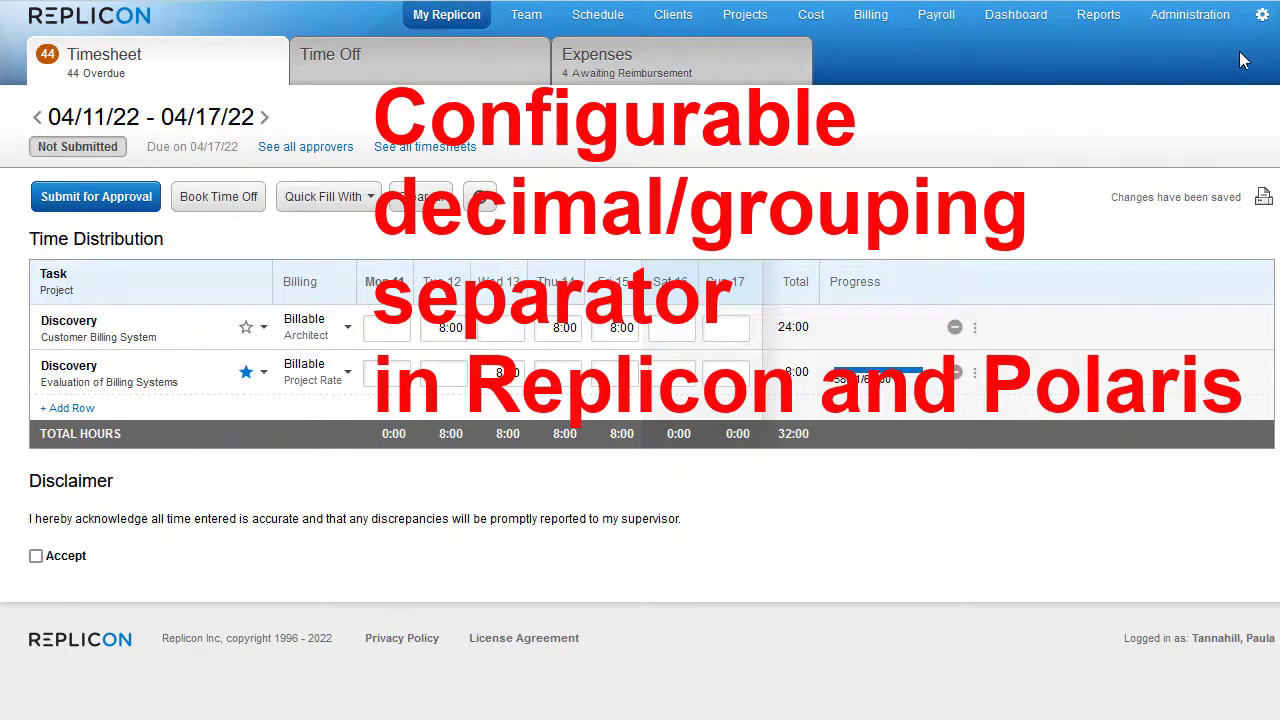
Show the available number formats in the account settings' Formatting preferences.
{"action": "left_click", "coordinate": [1258, 14]}
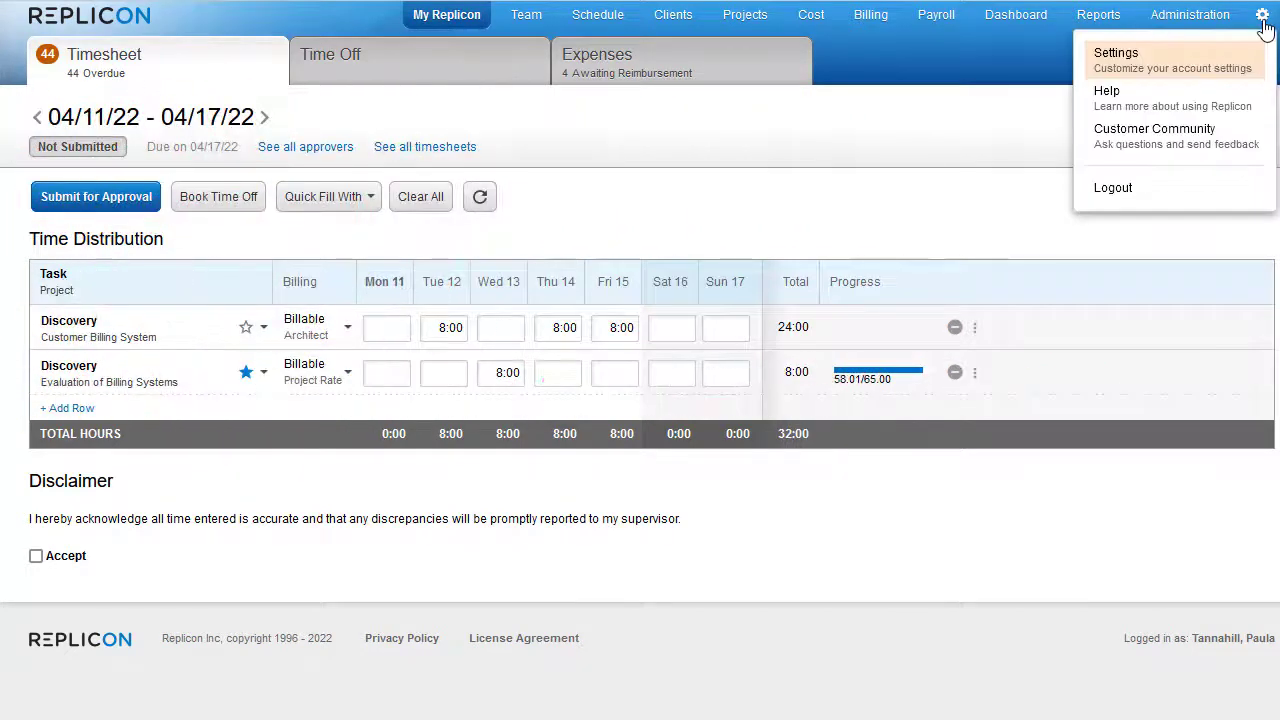
{"action": "left_click", "coordinate": [1124, 60]}
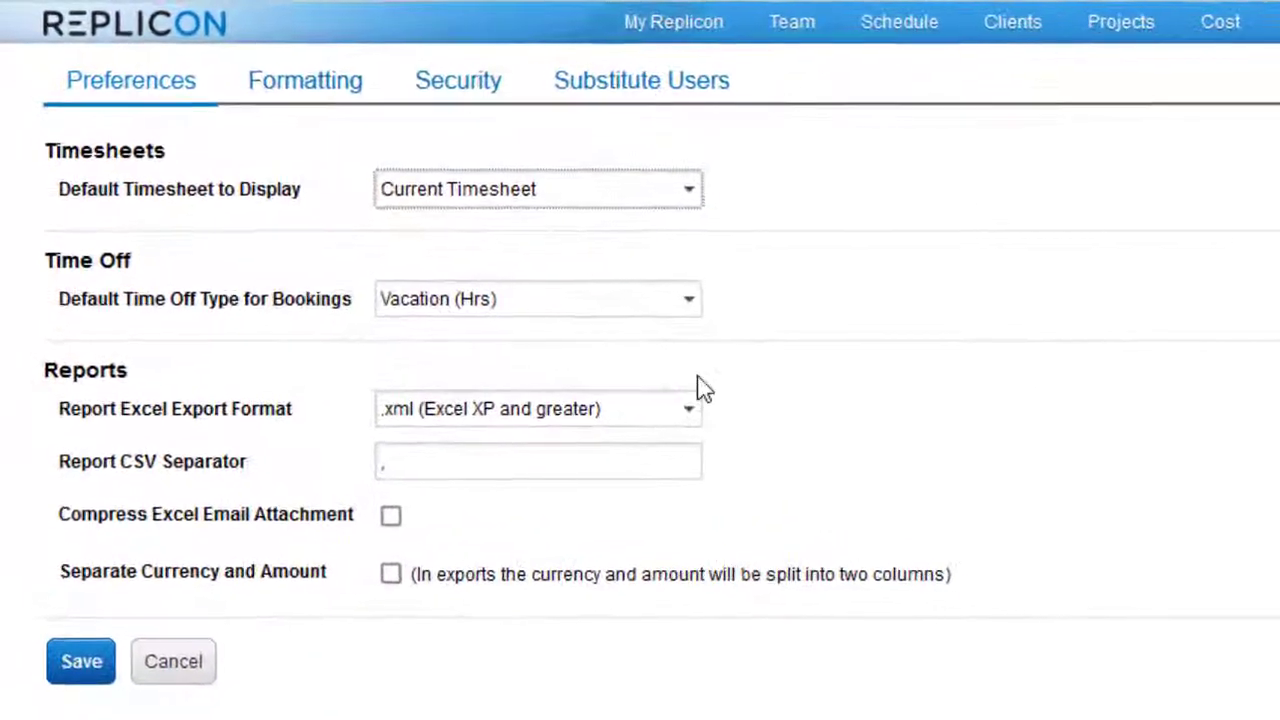
{"action": "left_click", "coordinate": [304, 80]}
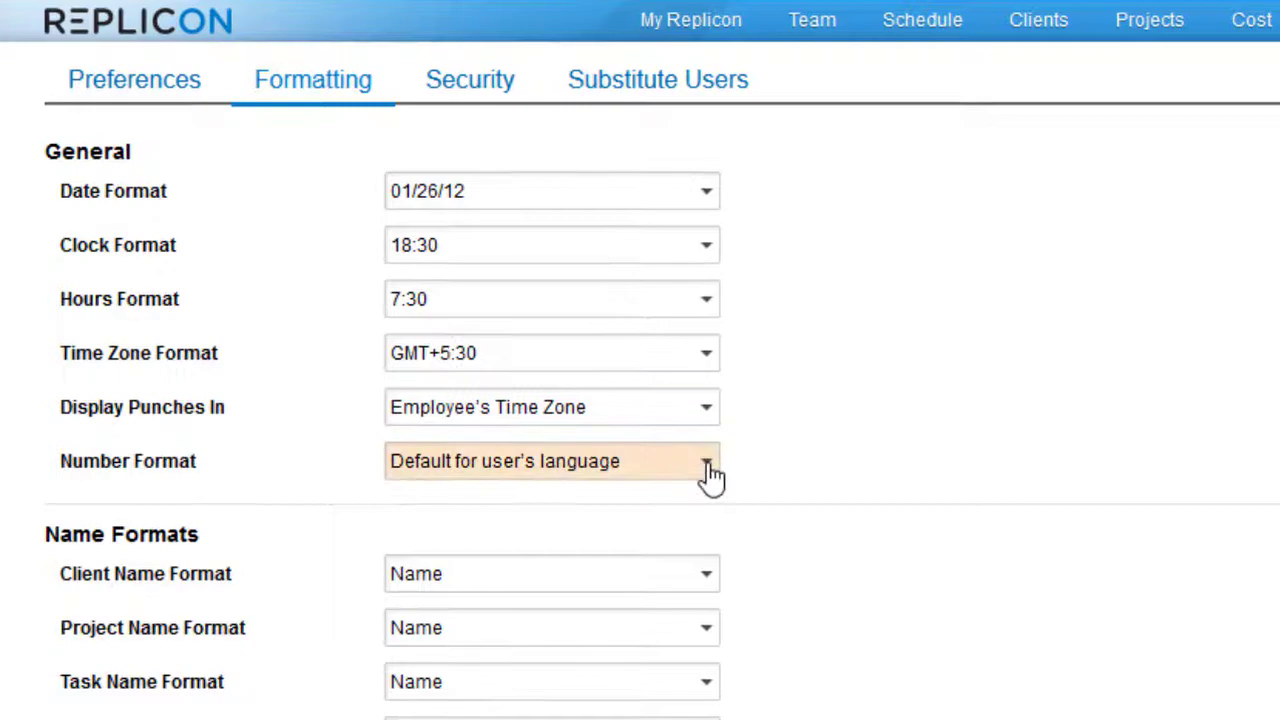
{"action": "left_click", "coordinate": [704, 462]}
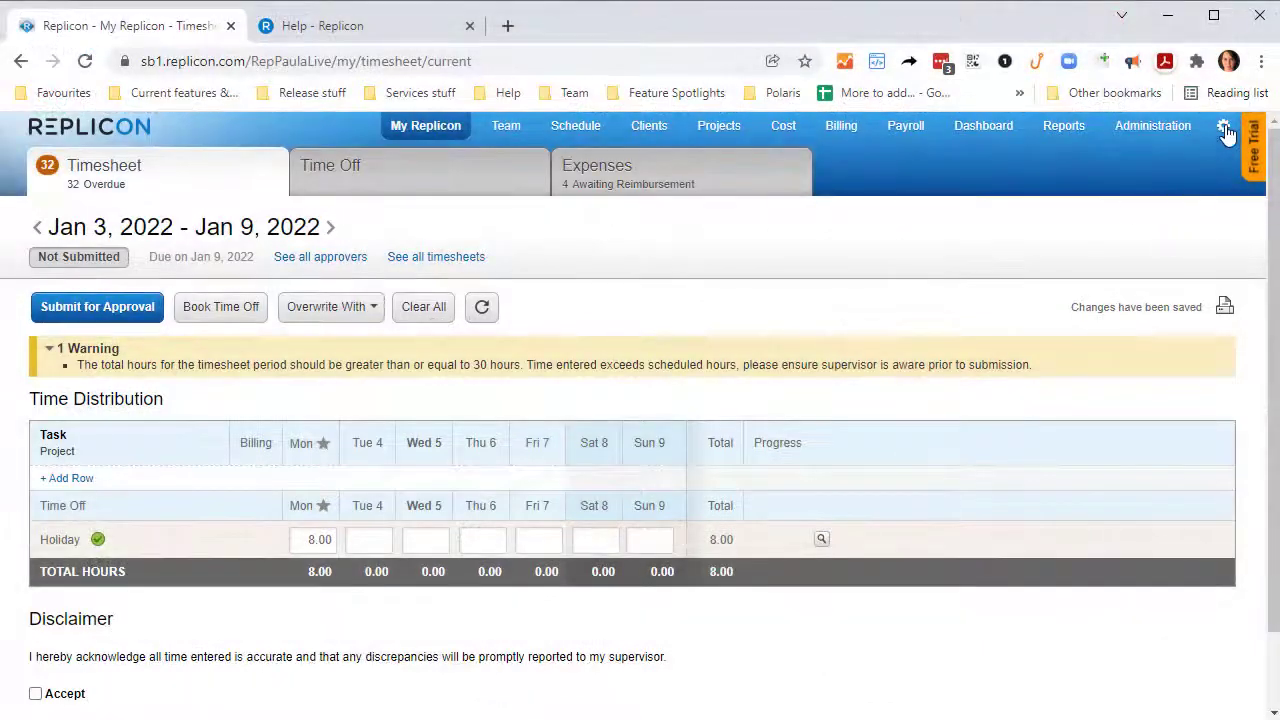
Go through Help to the Community Product Updates topic and follow it for notifications.
{"action": "left_click", "coordinate": [1220, 124]}
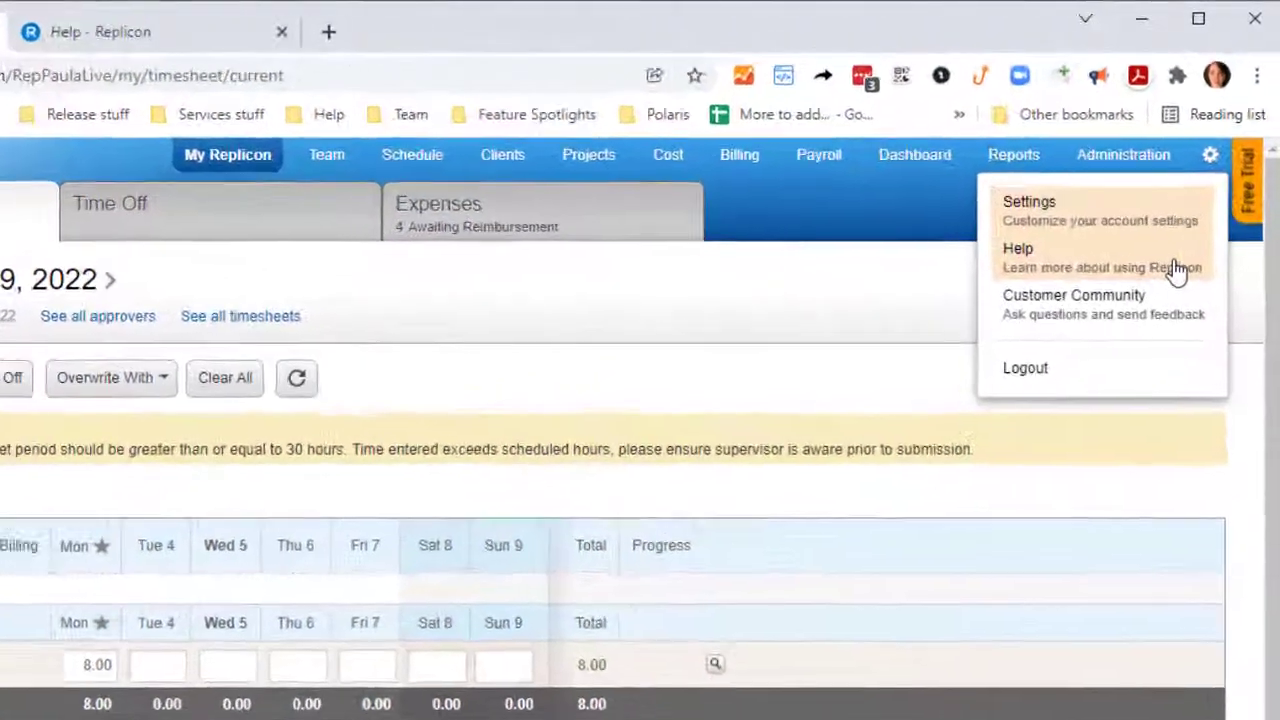
{"action": "left_click", "coordinate": [1072, 296]}
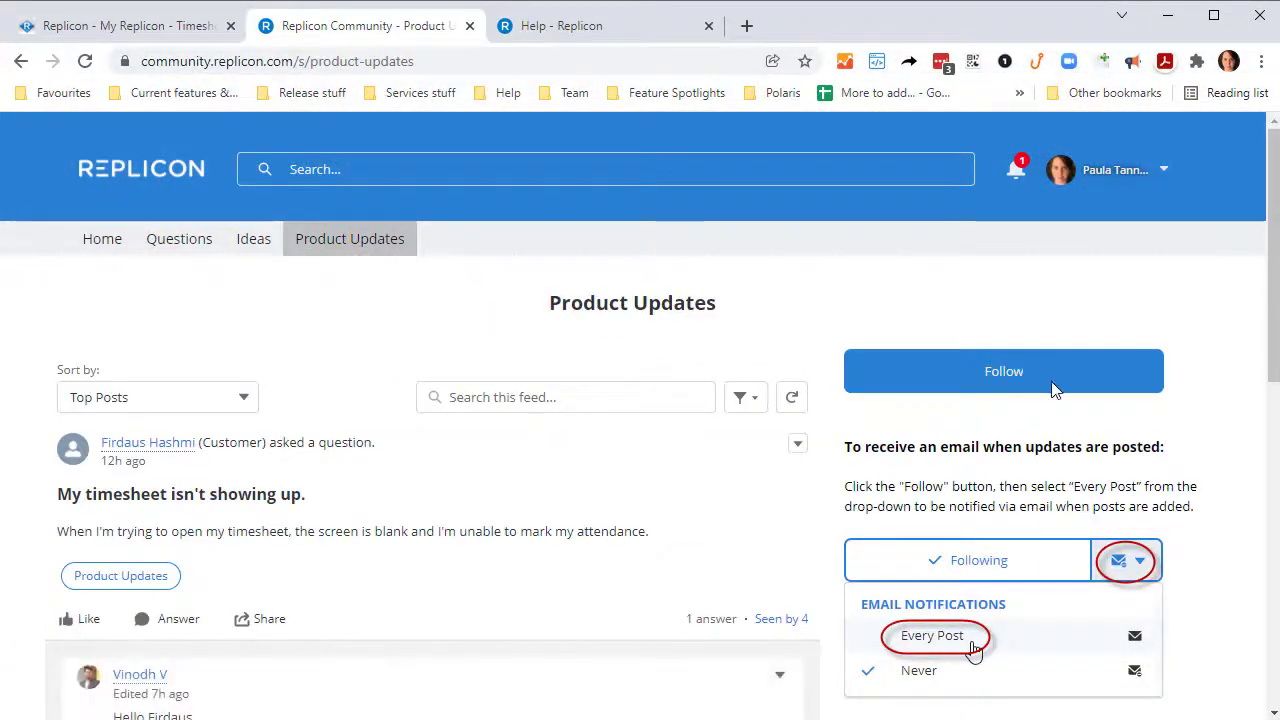
{"action": "left_click", "coordinate": [1004, 370]}
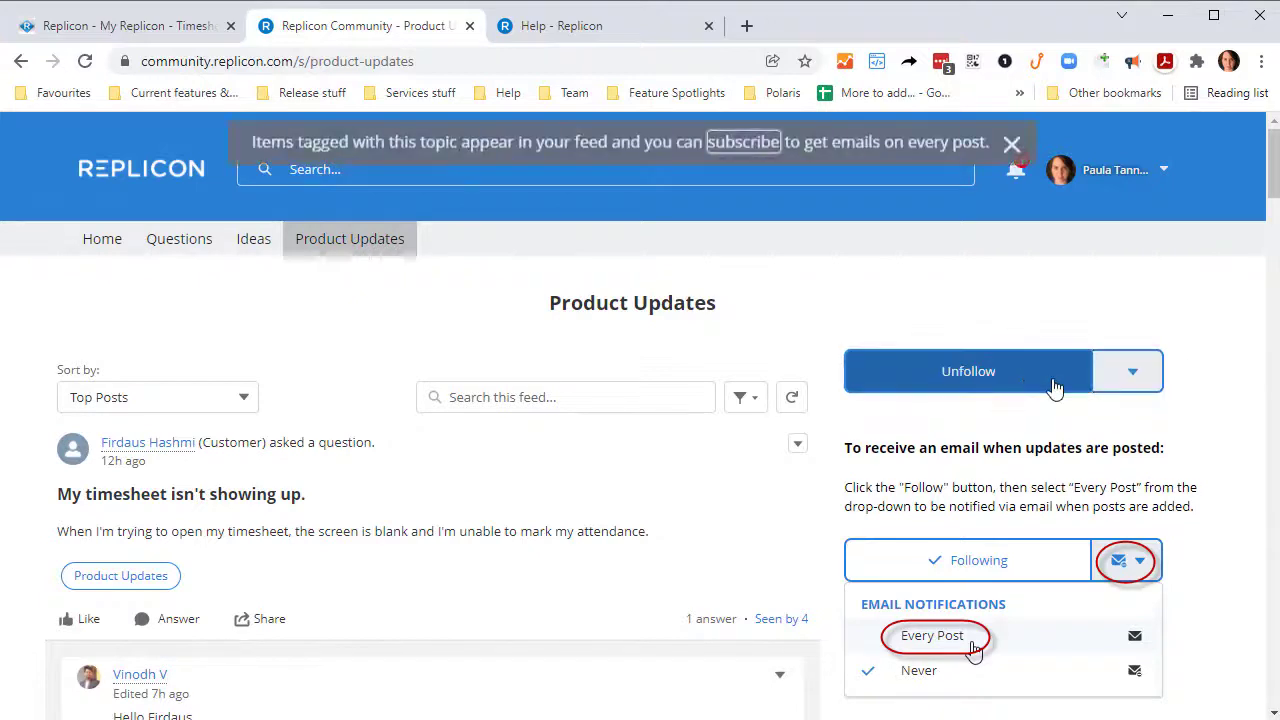